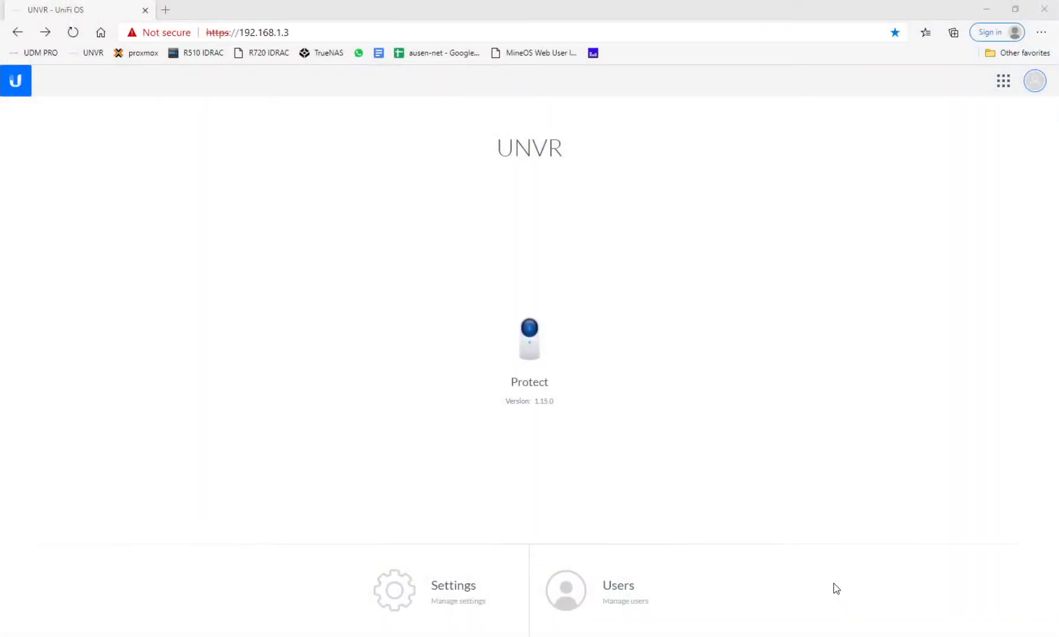
mouse_move(738, 309)
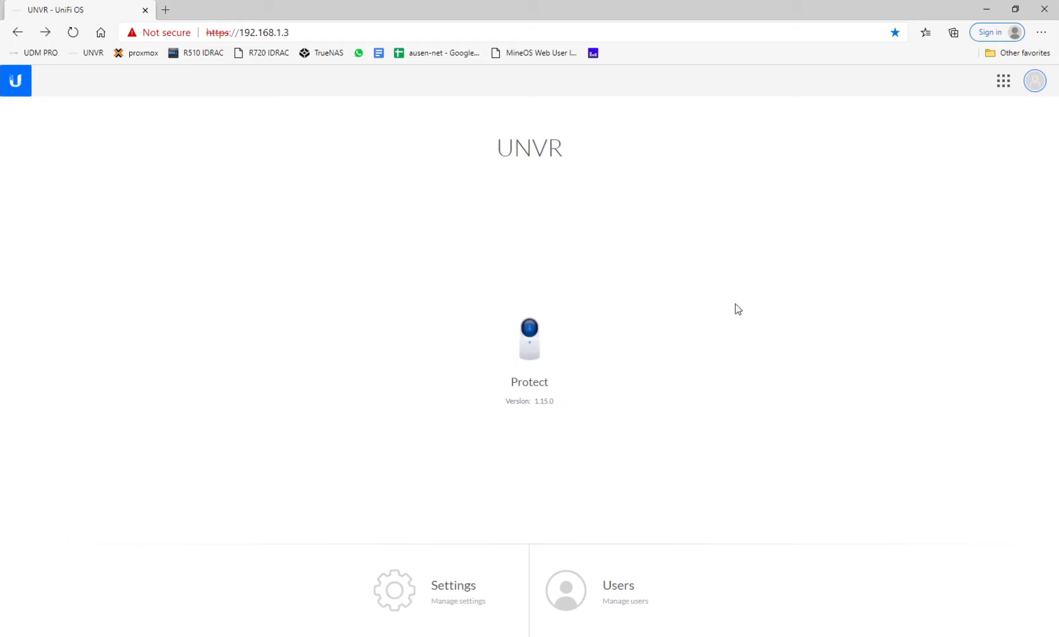
mouse_move(552, 357)
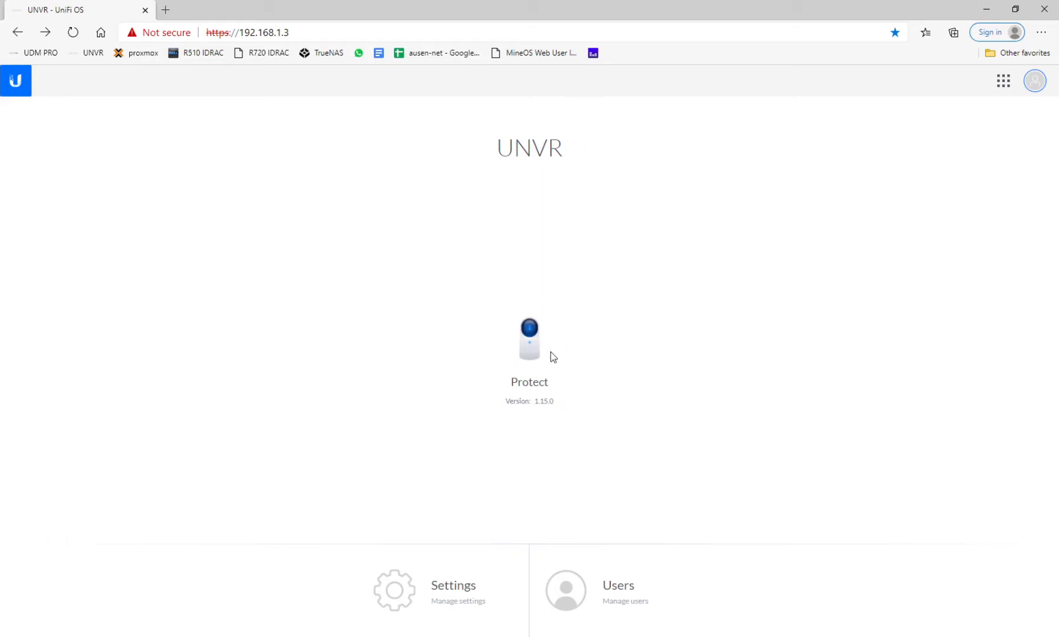
Open UniFi Protect's devices list showing the UNVR and the four adopted cameras
left_click(530, 338)
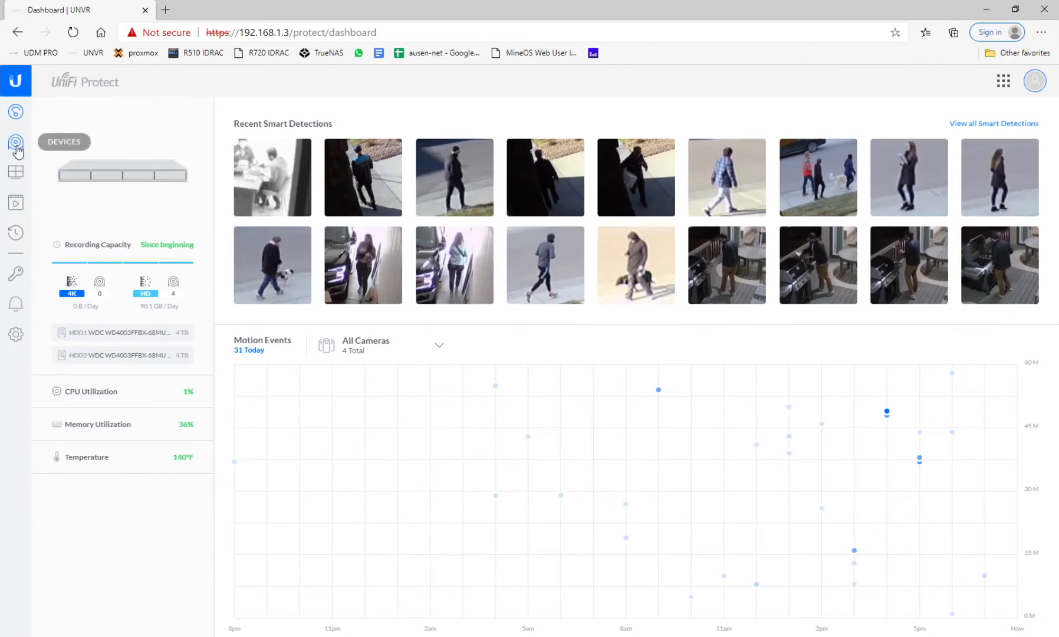
left_click(16, 142)
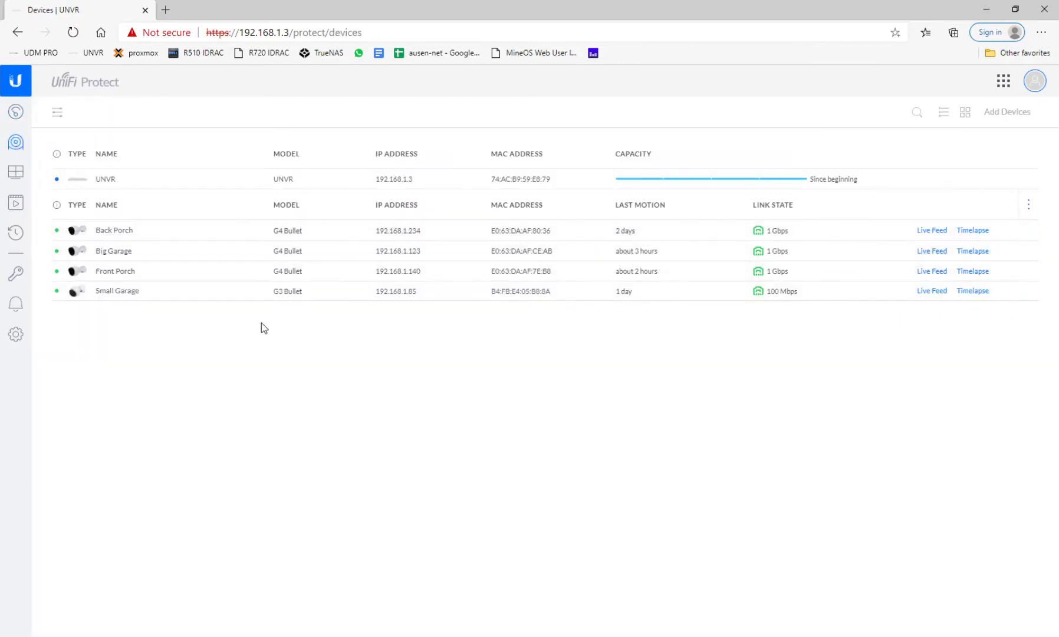
mouse_move(212, 343)
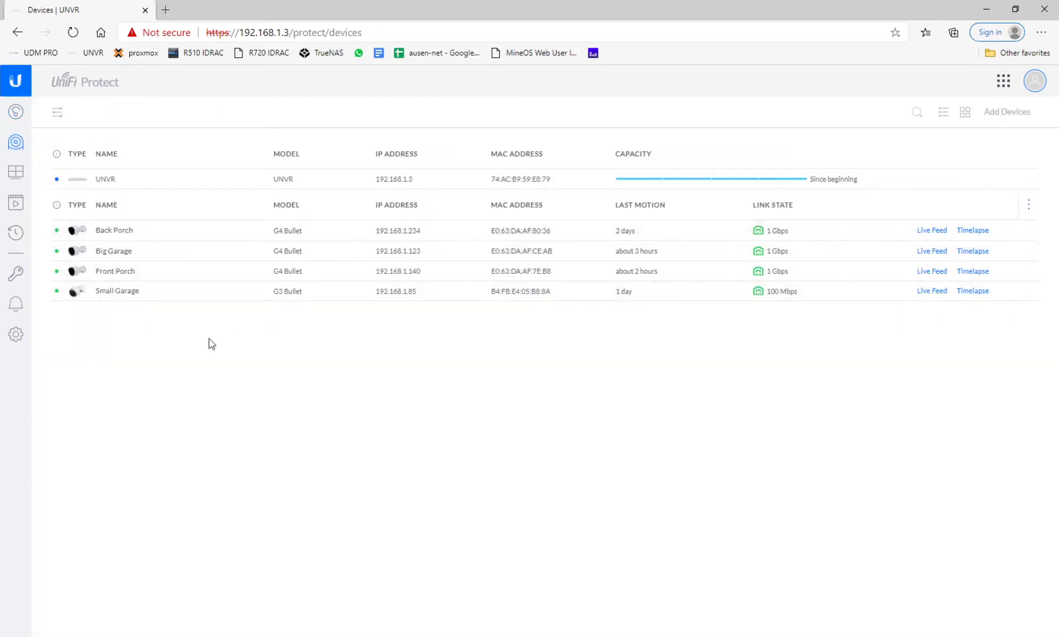
Expose and select the Back Porch camera's low-resolution RTSP stream URL
left_click(115, 230)
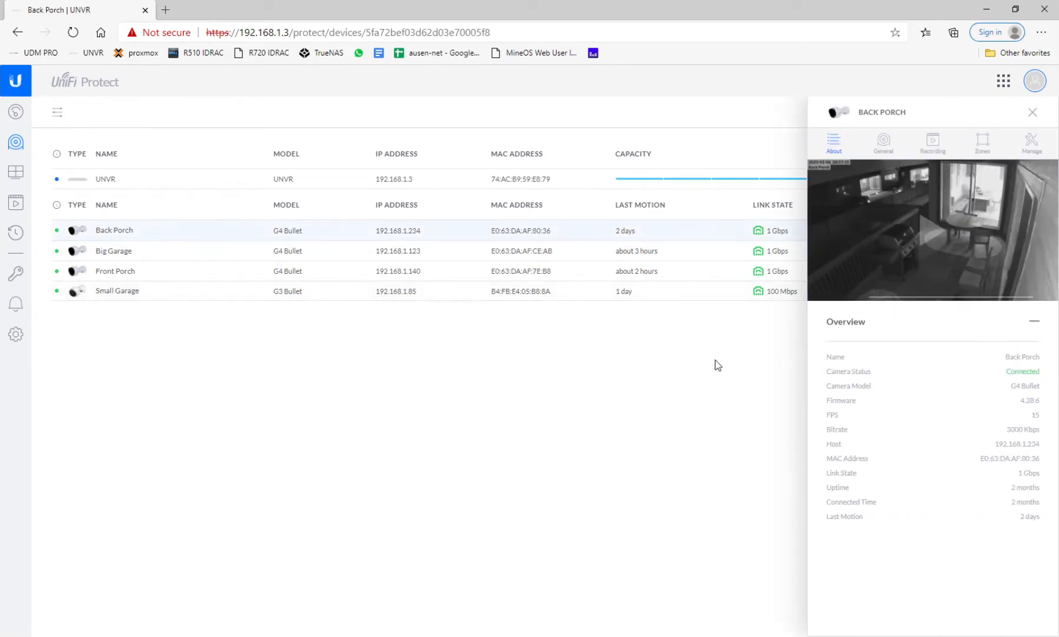
left_click(1031, 142)
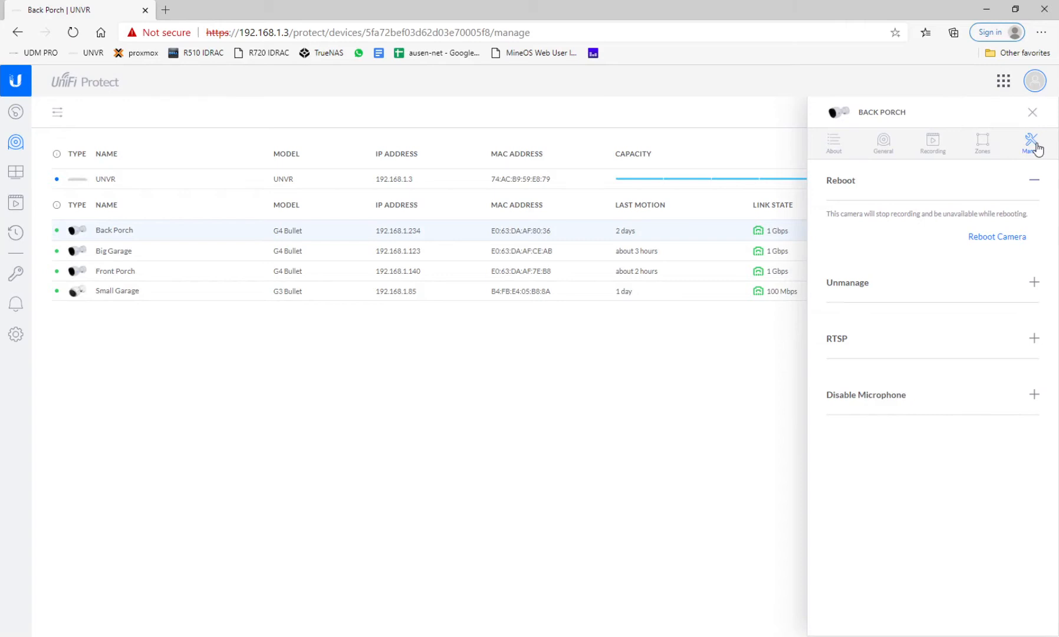
mouse_move(843, 347)
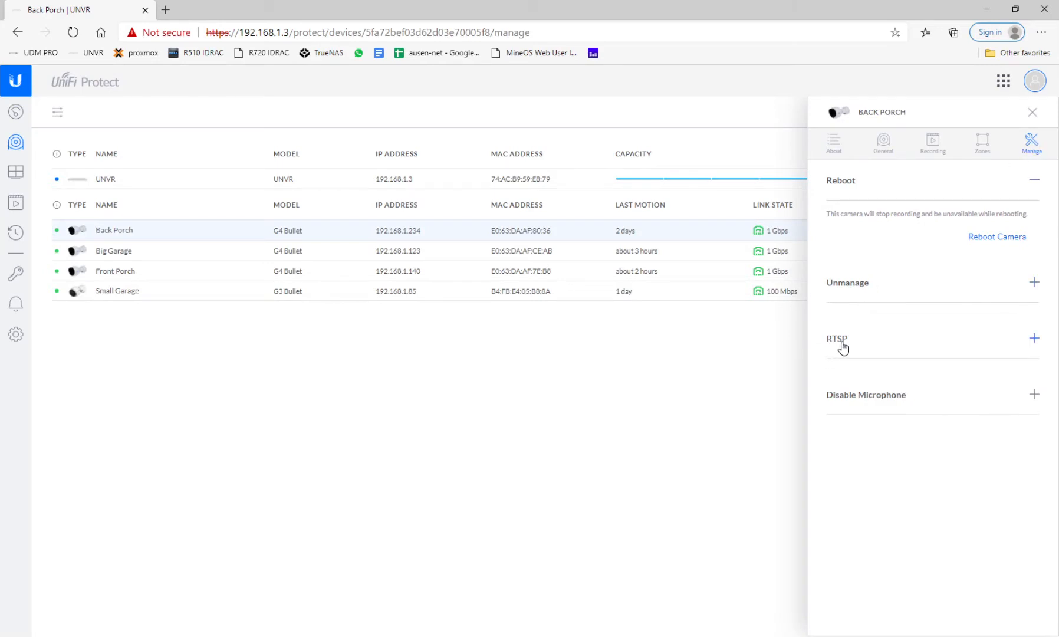
left_click(1034, 338)
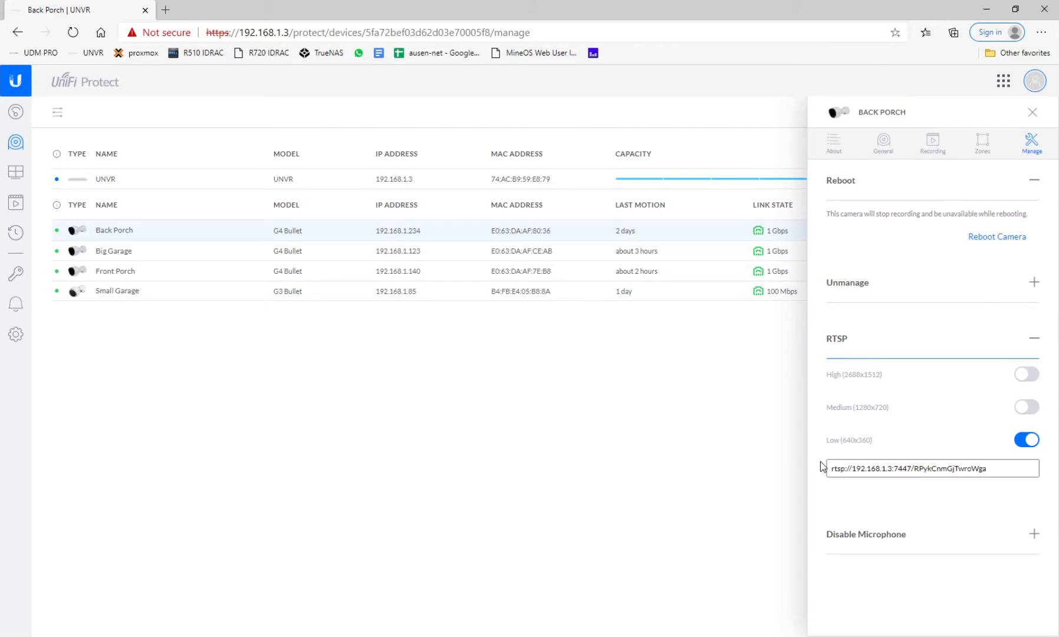
mouse_move(937, 463)
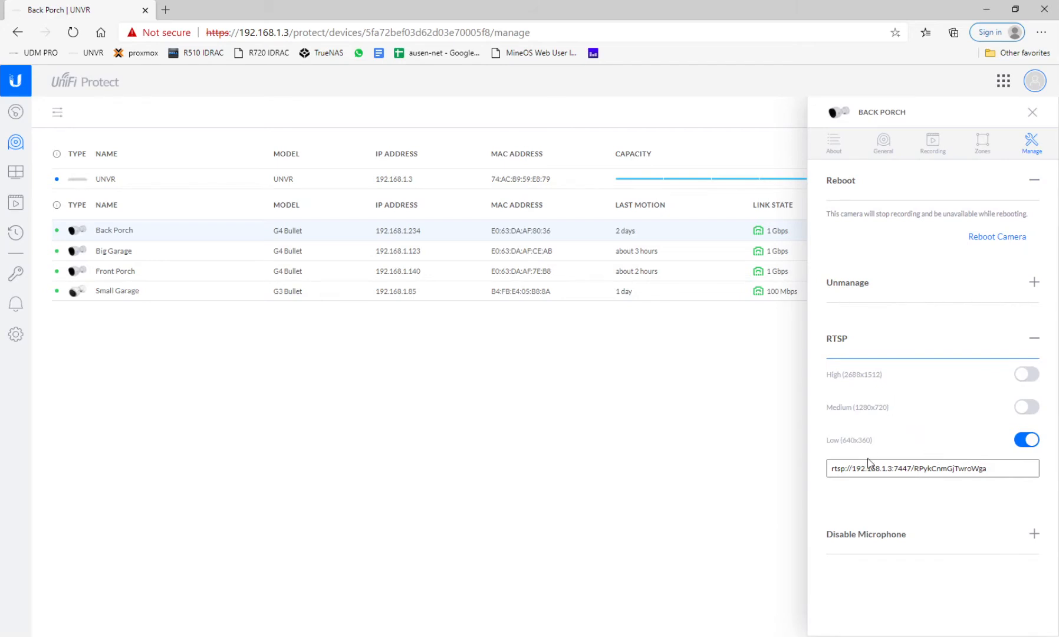
triple_click(932, 468)
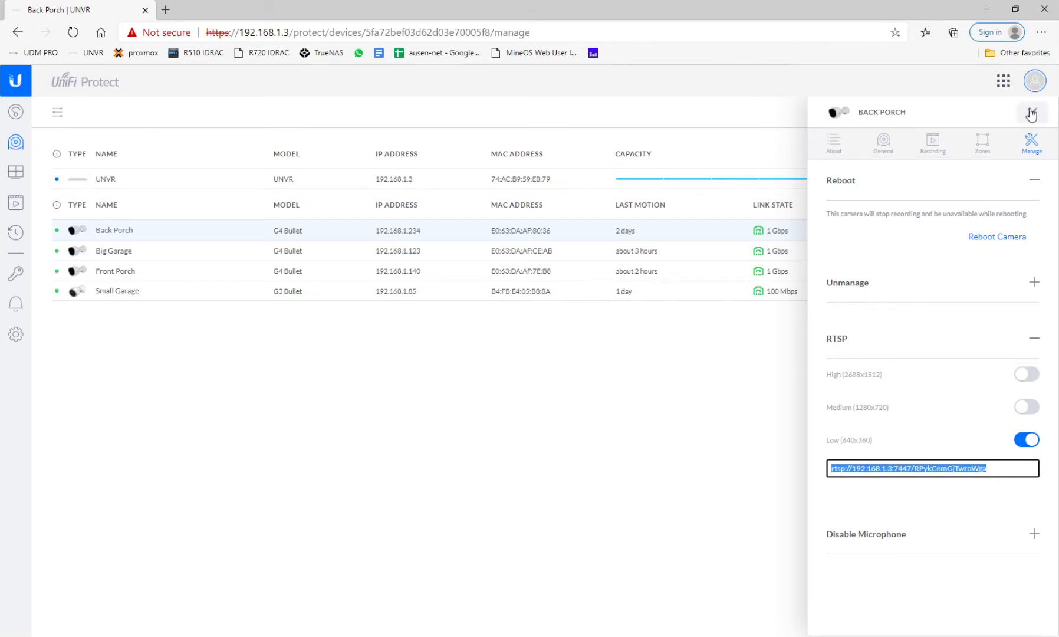
left_click(115, 271)
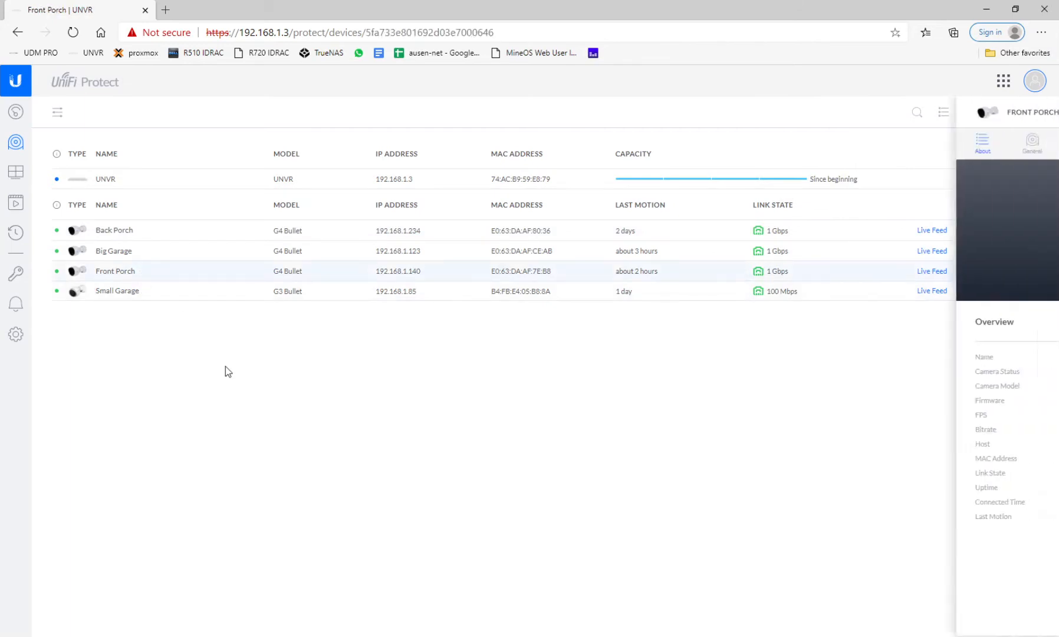
Expose and select the Front Porch camera's low-resolution RTSP stream URL
left_click(1032, 144)
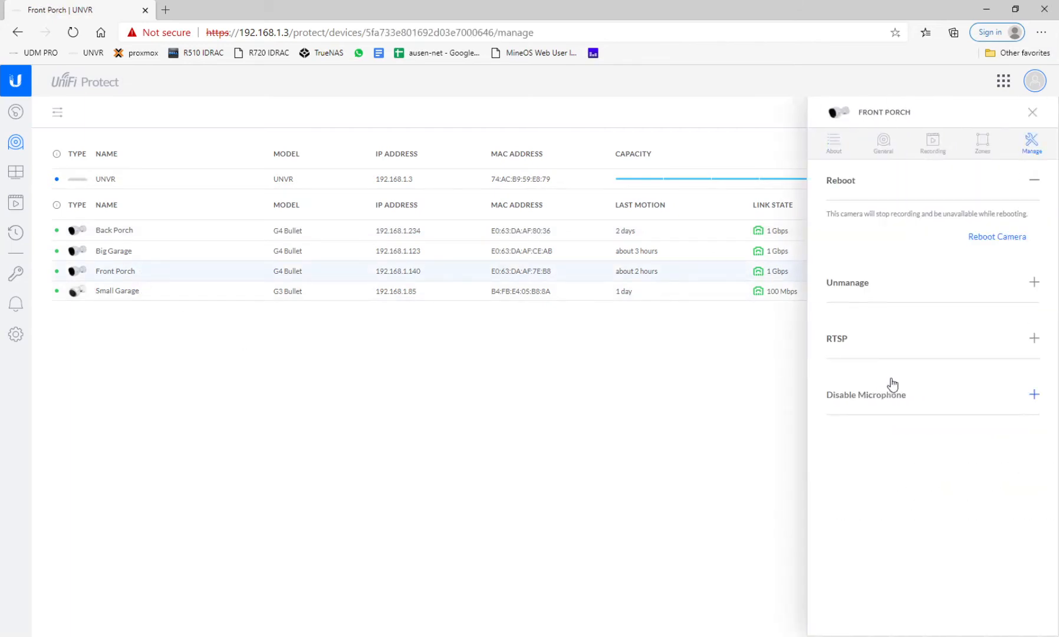
left_click(1032, 338)
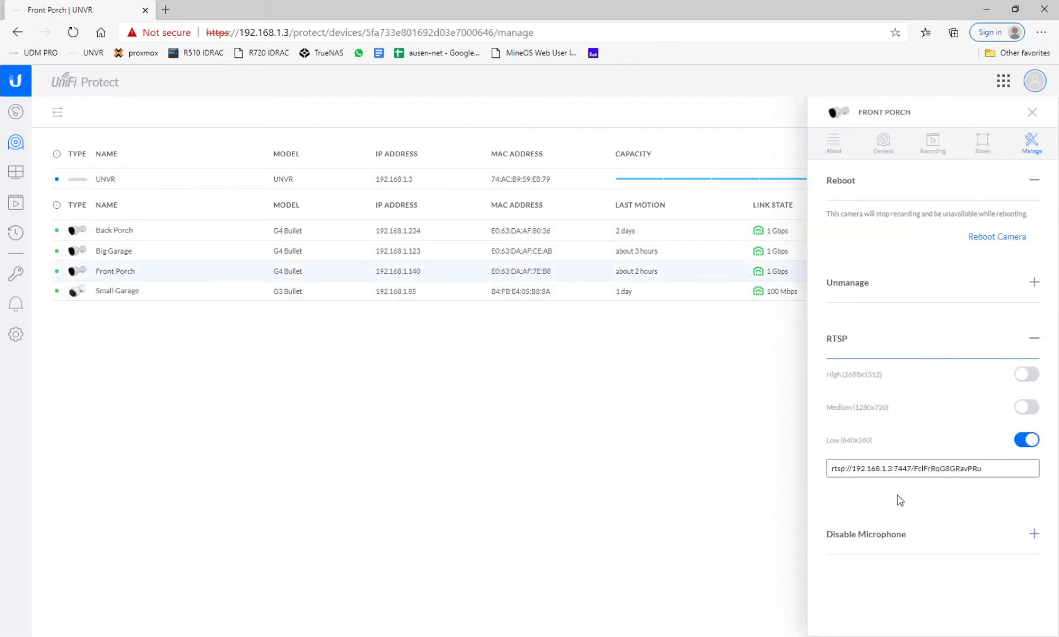
triple_click(908, 468)
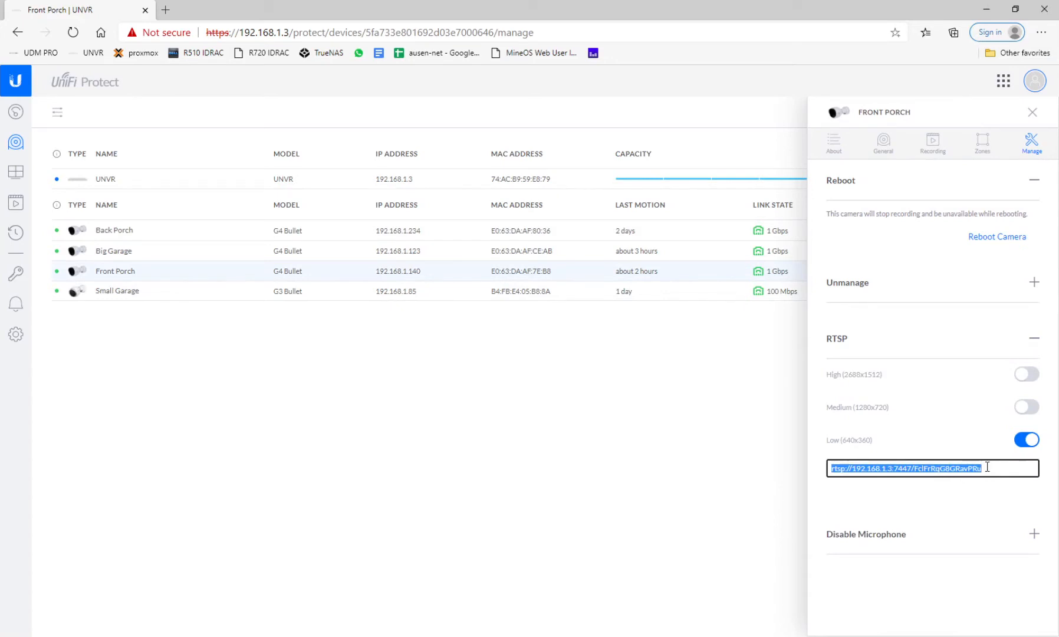
mouse_move(416, 331)
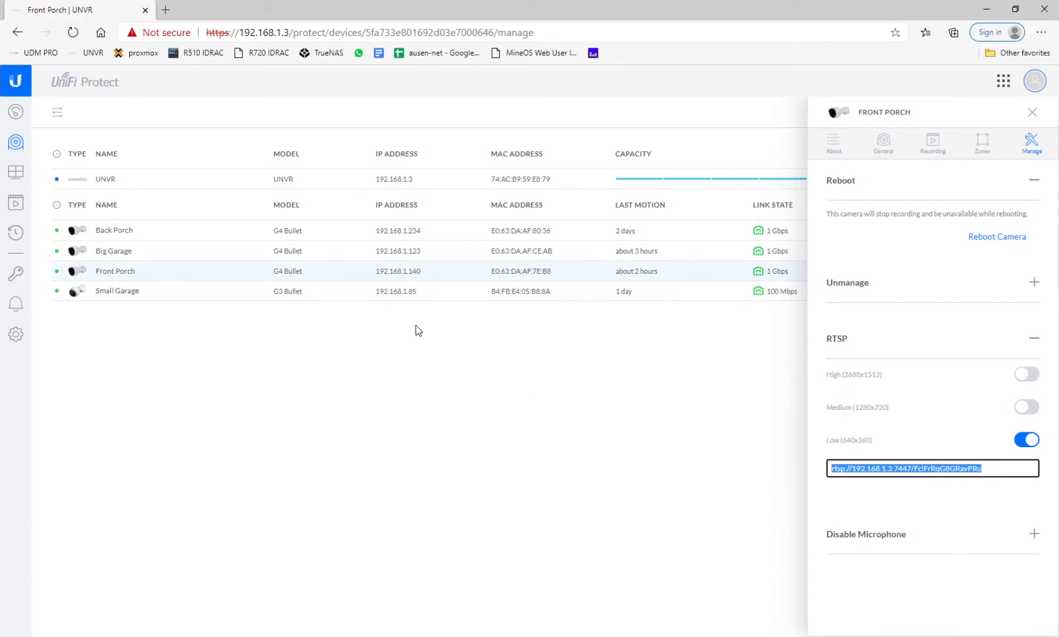
mouse_move(483, 332)
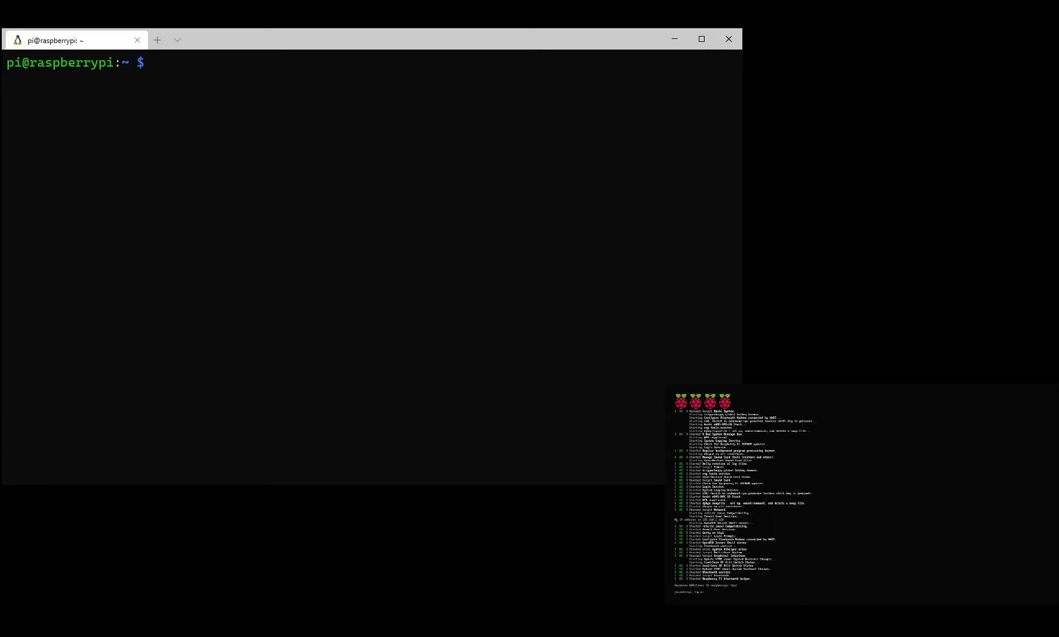
Run 'sudo apt-get update && sudo apt-get upgrade -y' on the Pi
type("sudo apt-get")
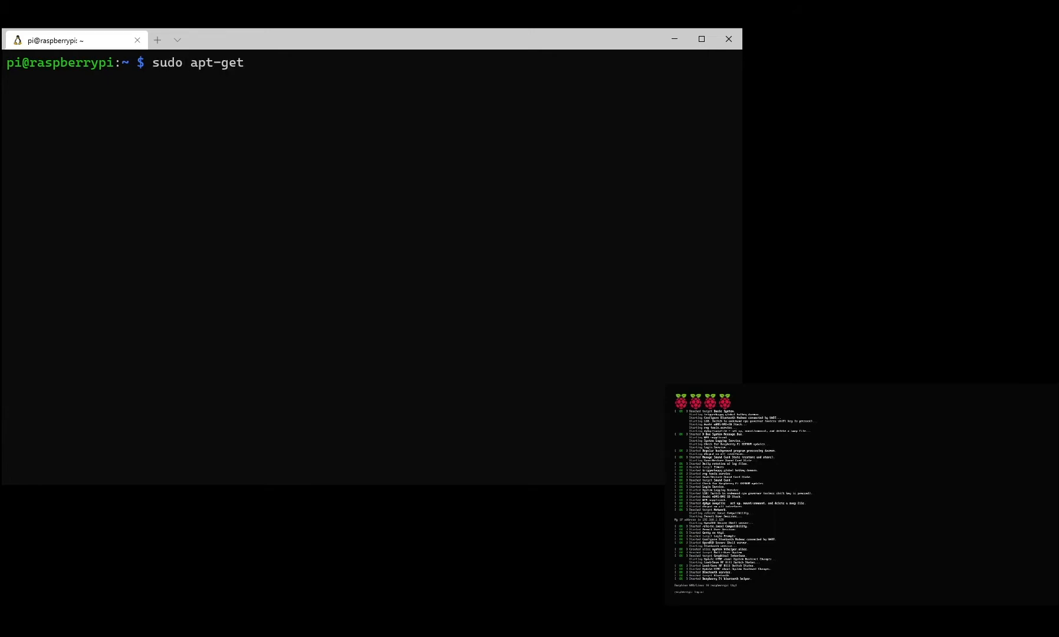
type("update && su")
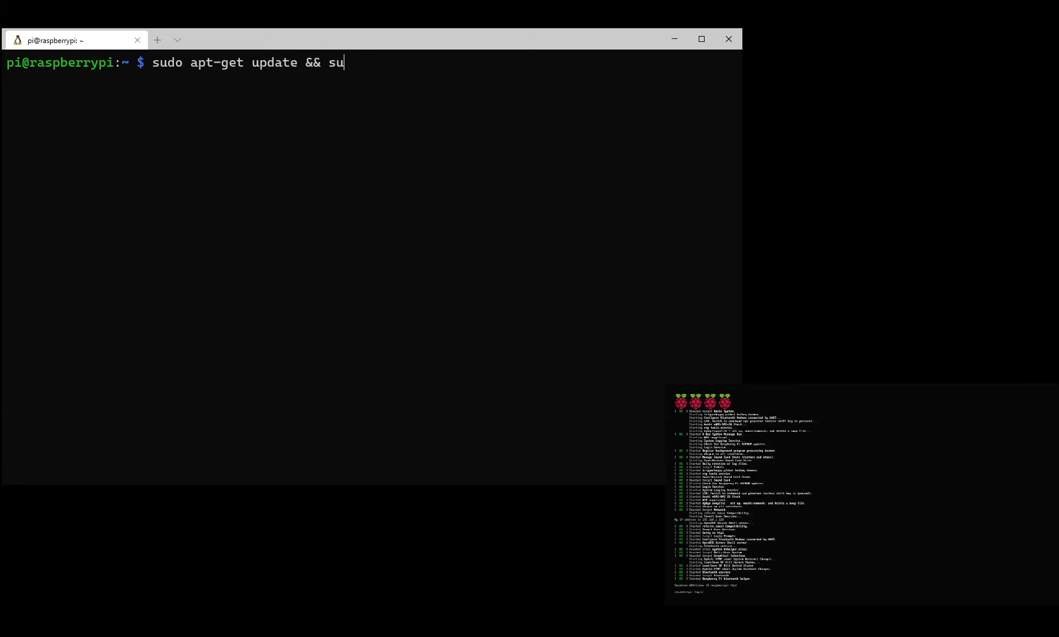
type("do apt-get")
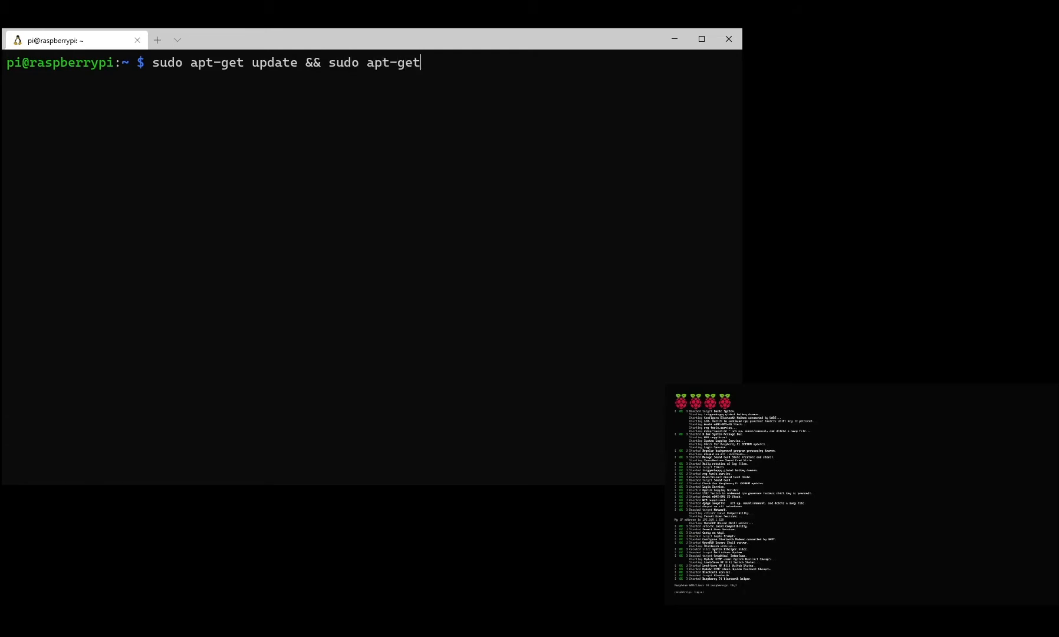
type("upgrade -y")
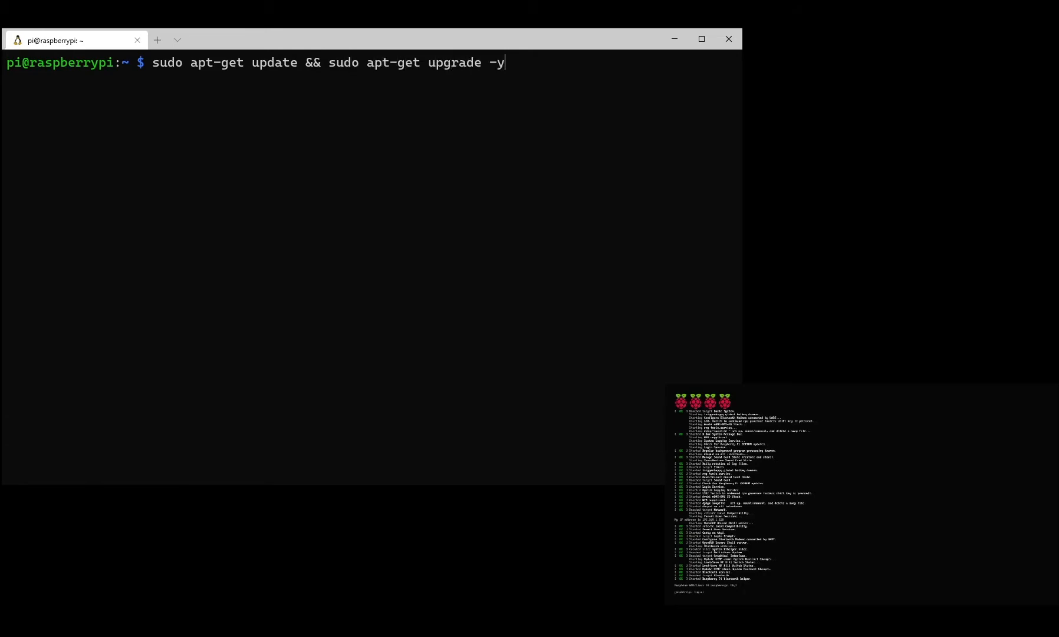
key("Return")
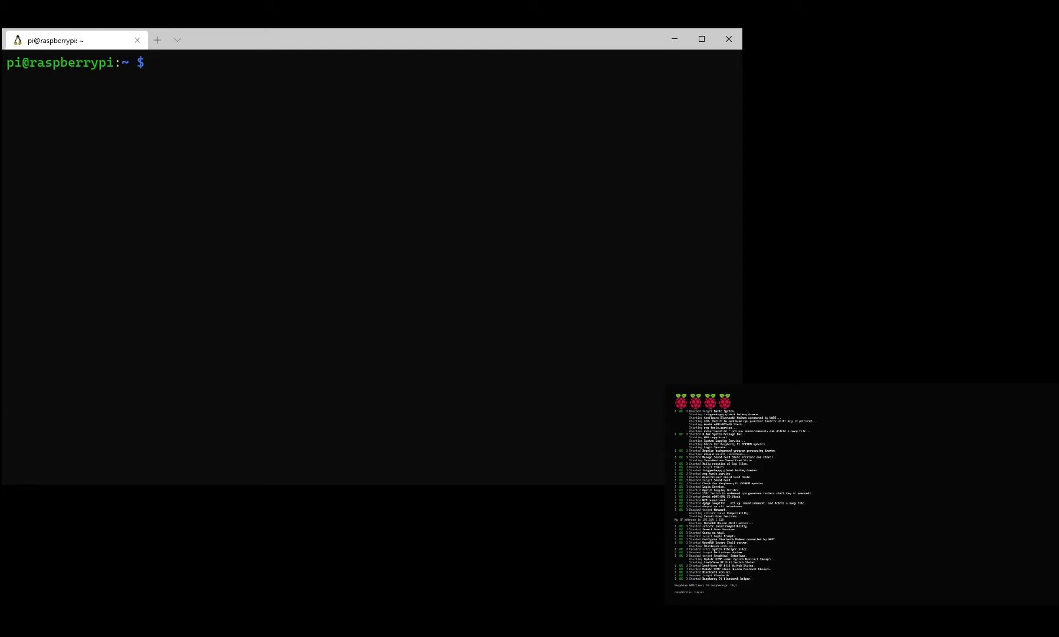
type("su")
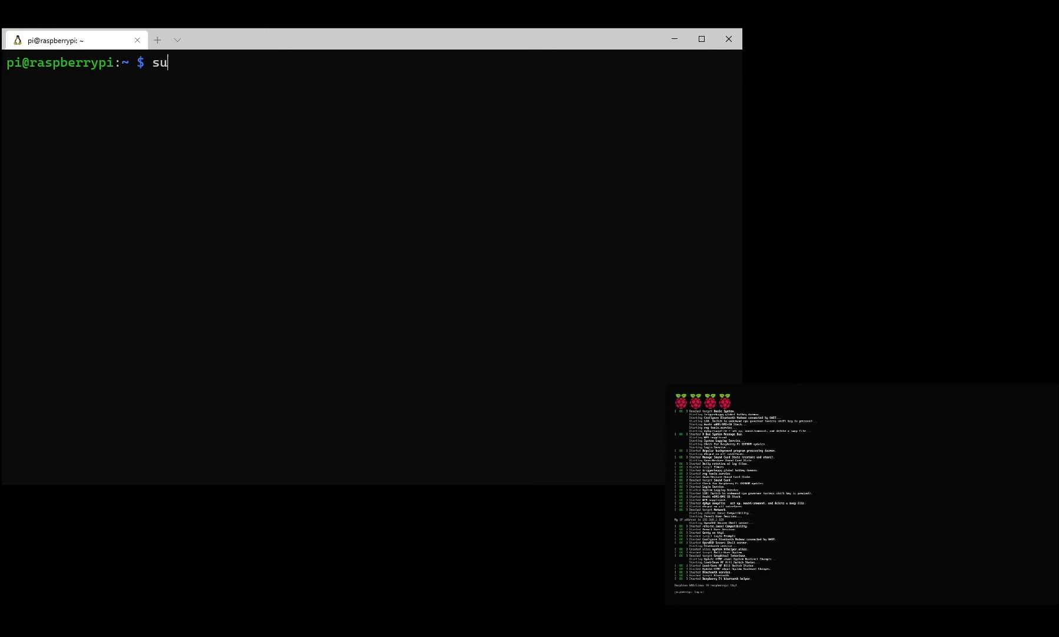
type("do apt-get install s")
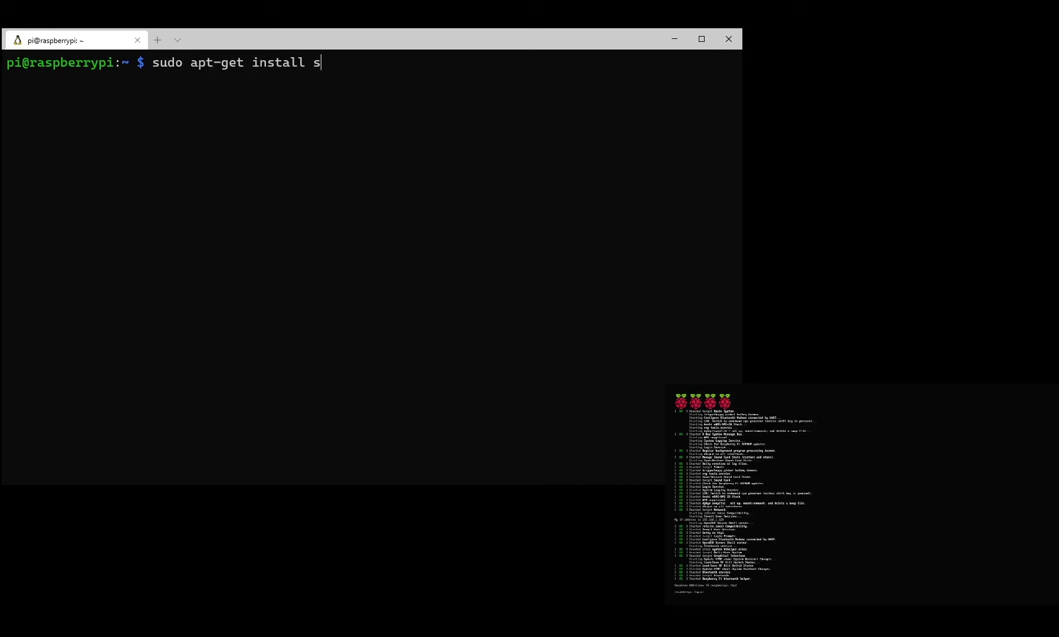
type("creen omxpla")
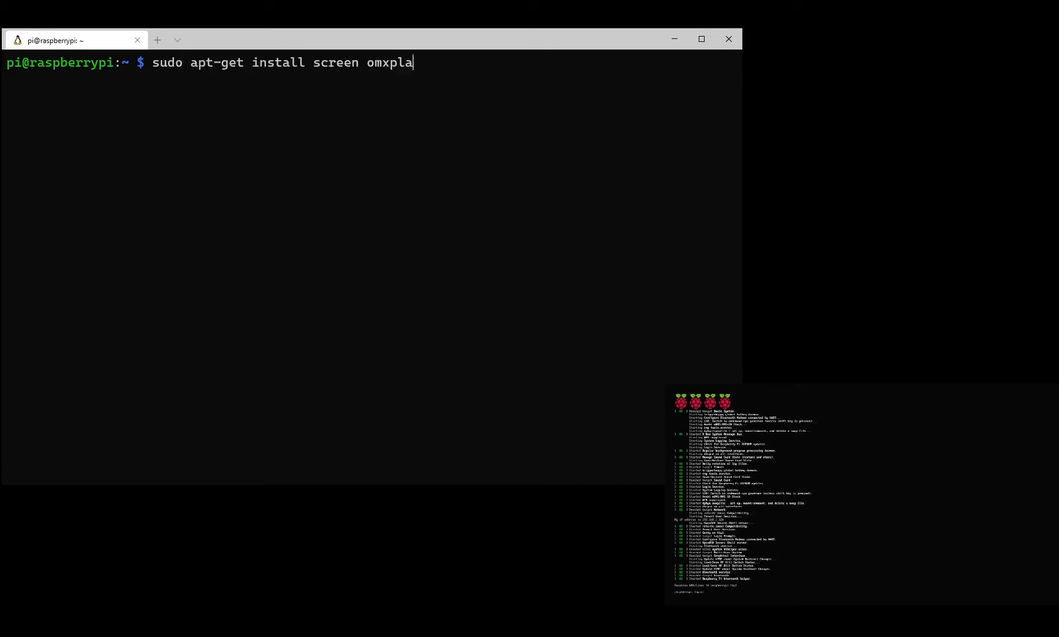
type("yer -y")
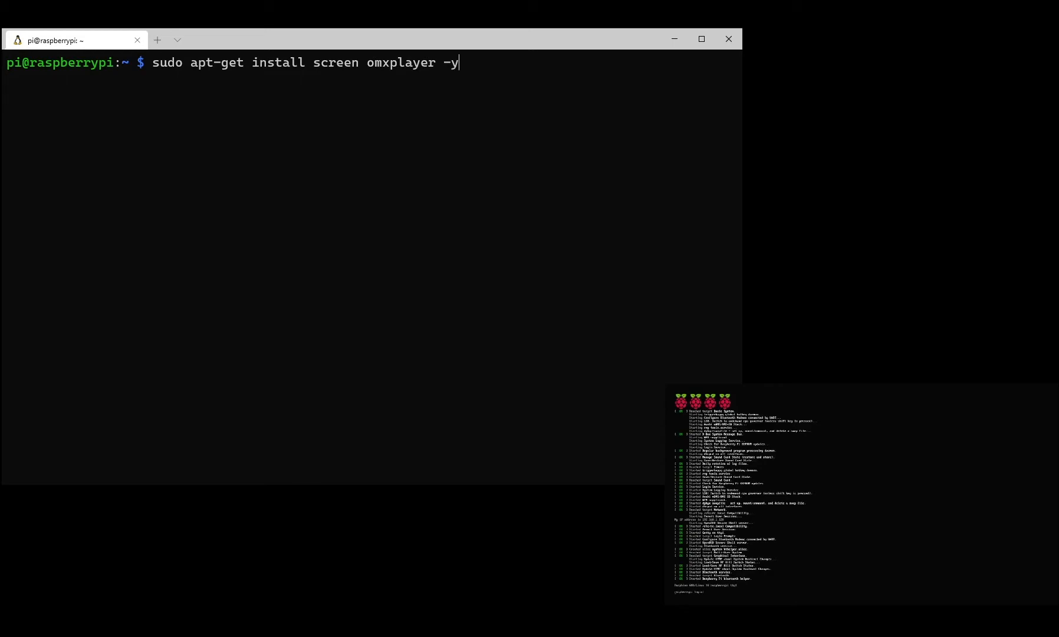
key("Return")
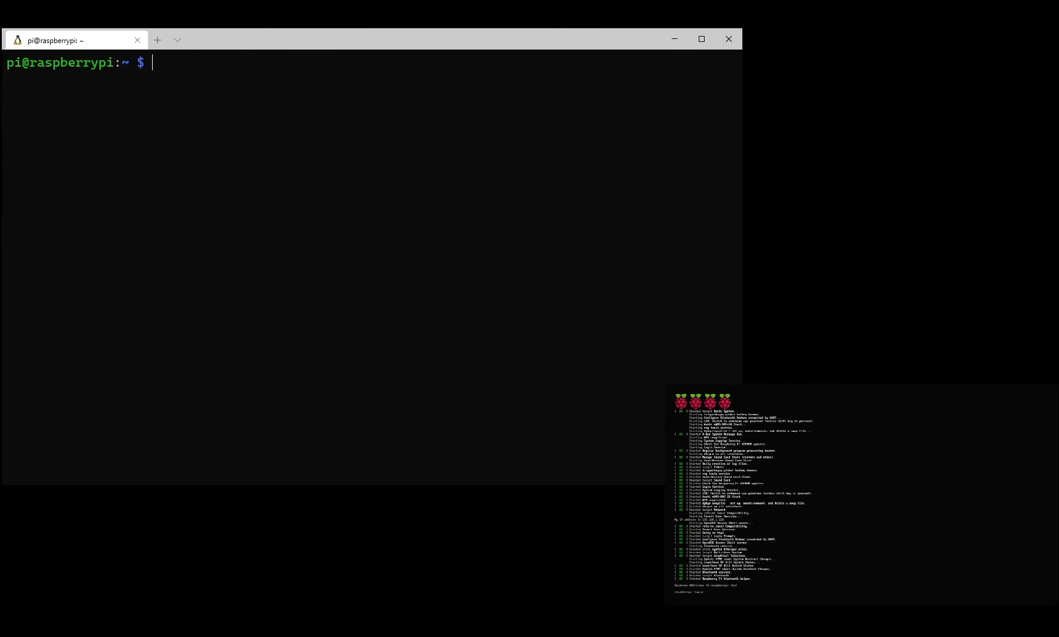
type("sudo apt")
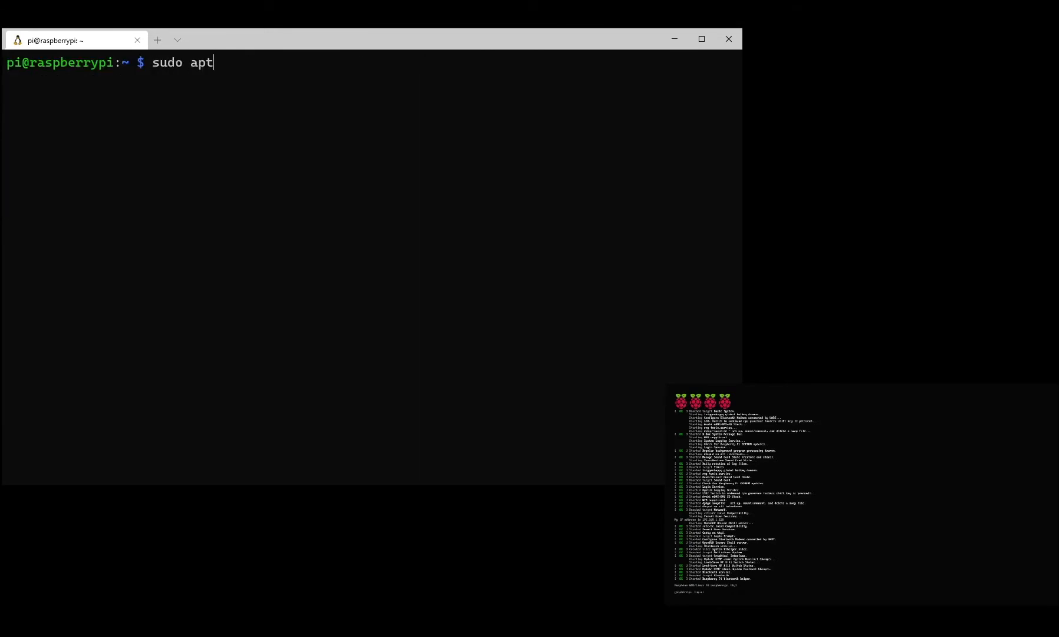
key("Return")
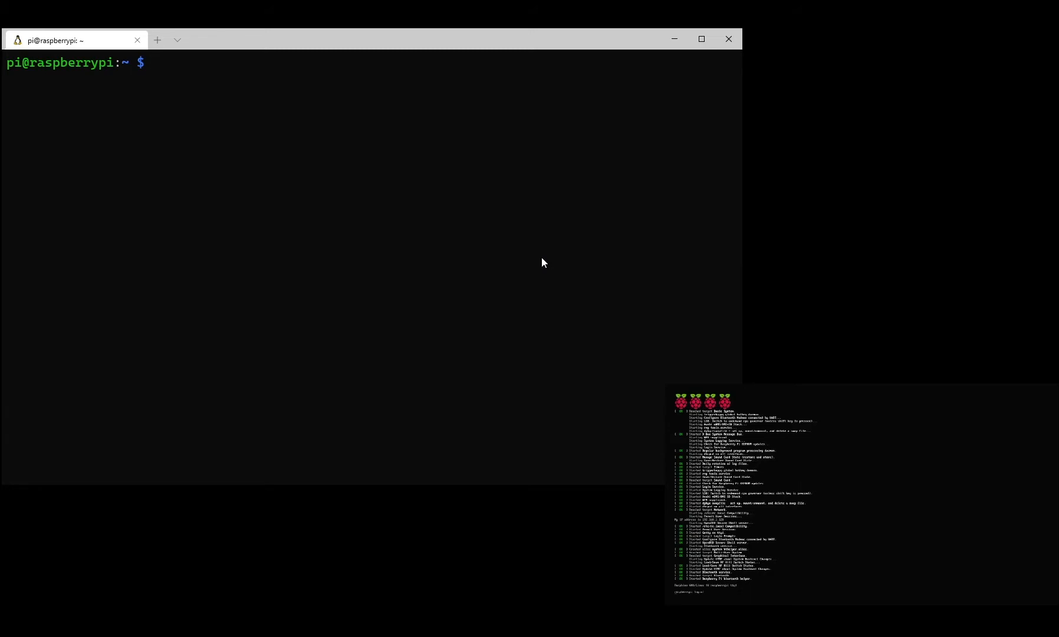
Play the rtsp://192.168.1.3 camera stream with omxplayer in a 940×540 window over TCP
type("omxplayer --win \"0 0 940 540\" -n -1 --avdict rtsp_transport:tcp \"rtsp://192.168.1.3:7447/EhguG3ydPorHZ4up\"")
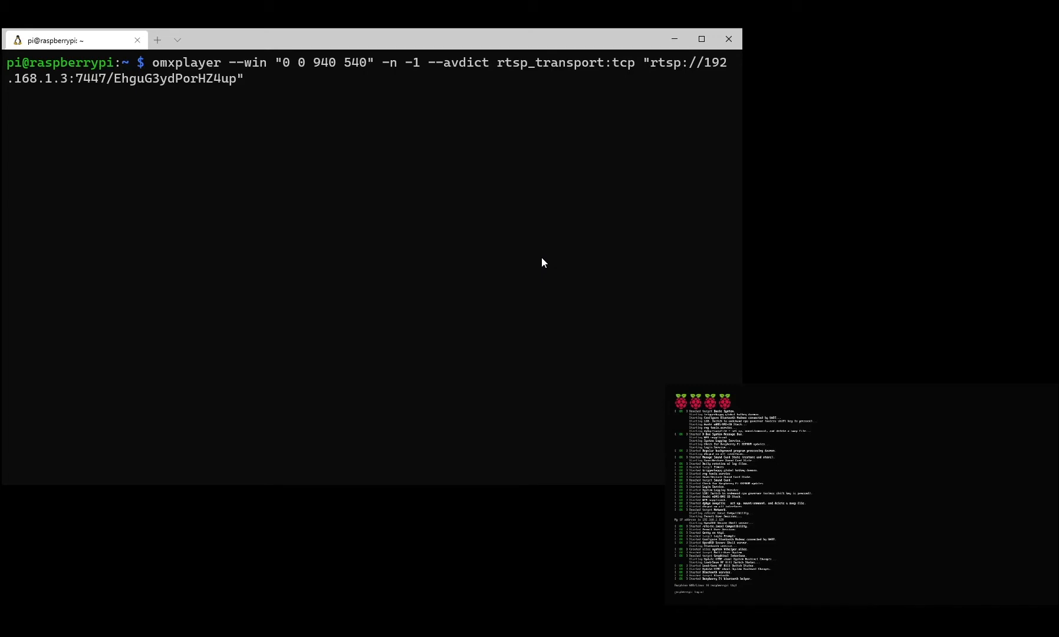
key("Return")
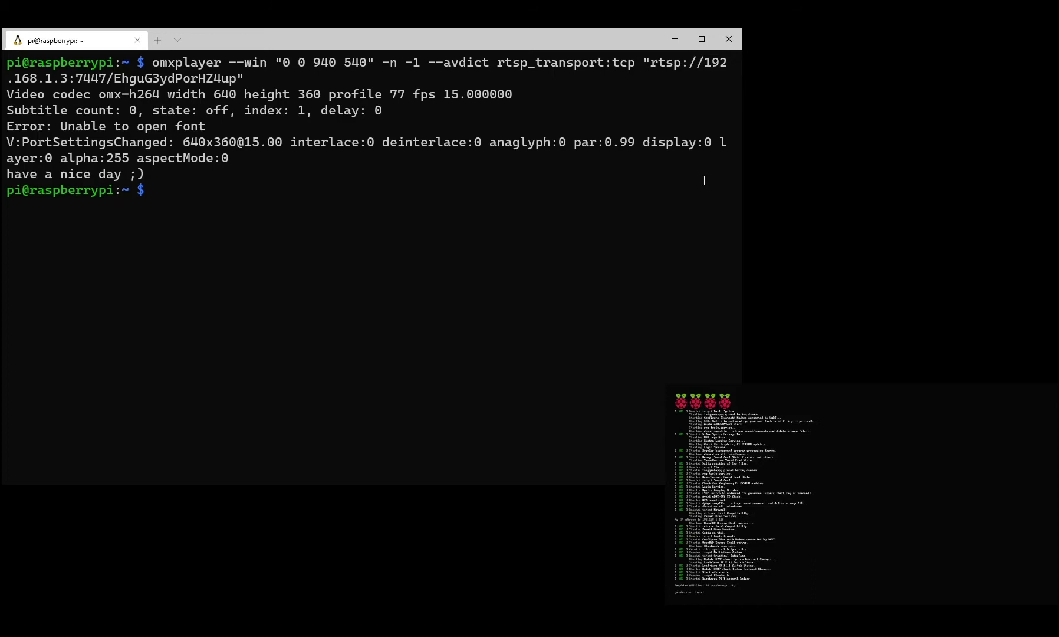
mouse_move(39, 274)
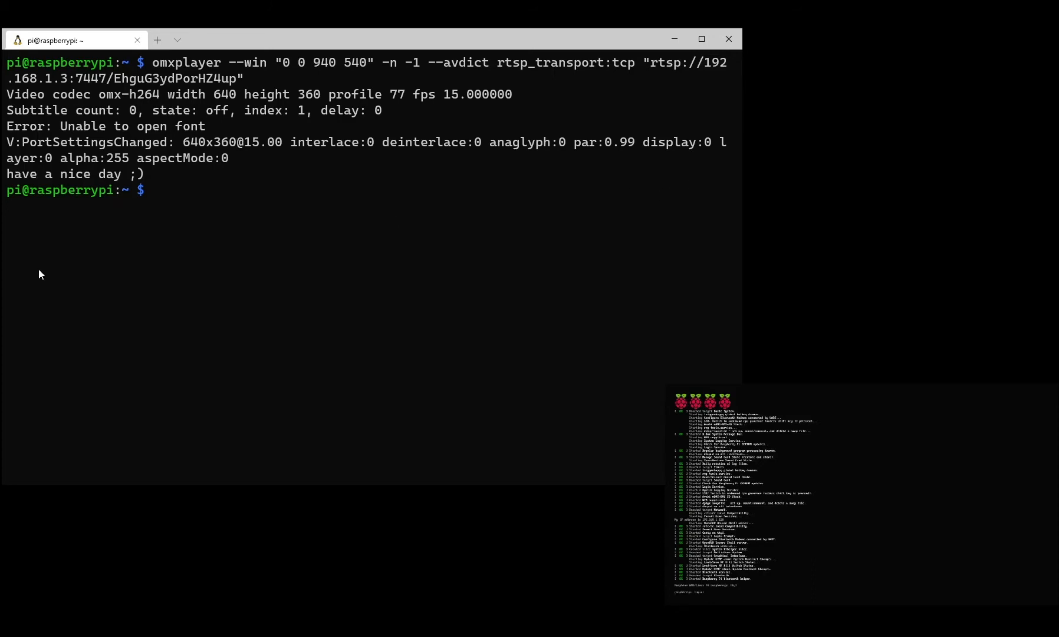
Launch detached screen sessions 'topleft' and 'topright' running omxplayer, echoing "i'm back" between
type("screen -dmS topleft sh -c 'omxplayer --win \"0 0 940 540\" -n -1 --avdict rtsp_transport:tcp \"rtsp://192.168.1.3:7447/RPykCnmGjTwroWga\"; exec bash'")
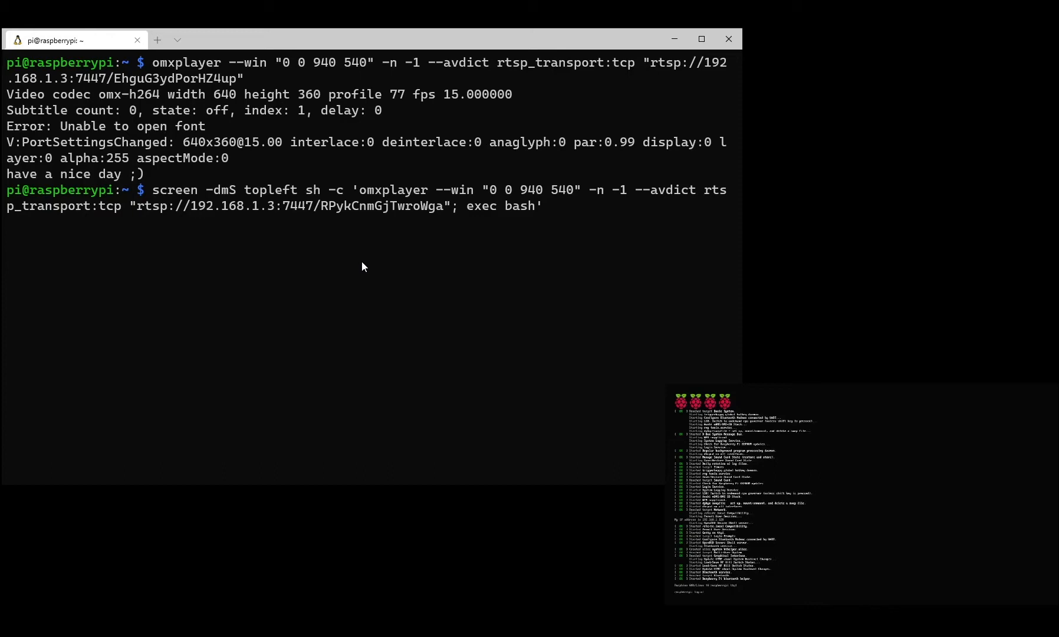
key("Return")
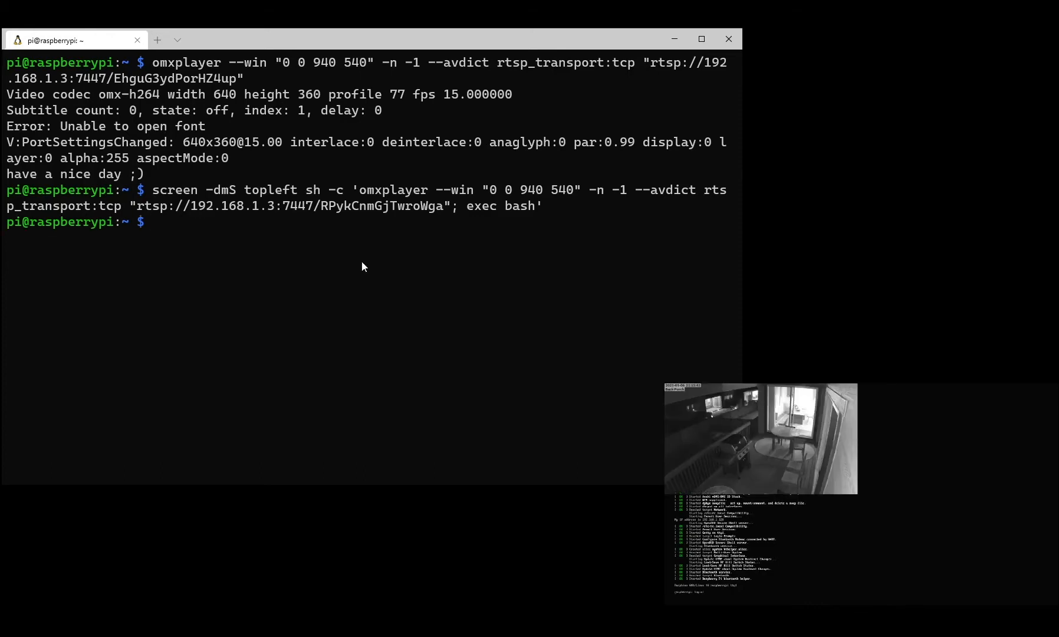
type("echo \"")
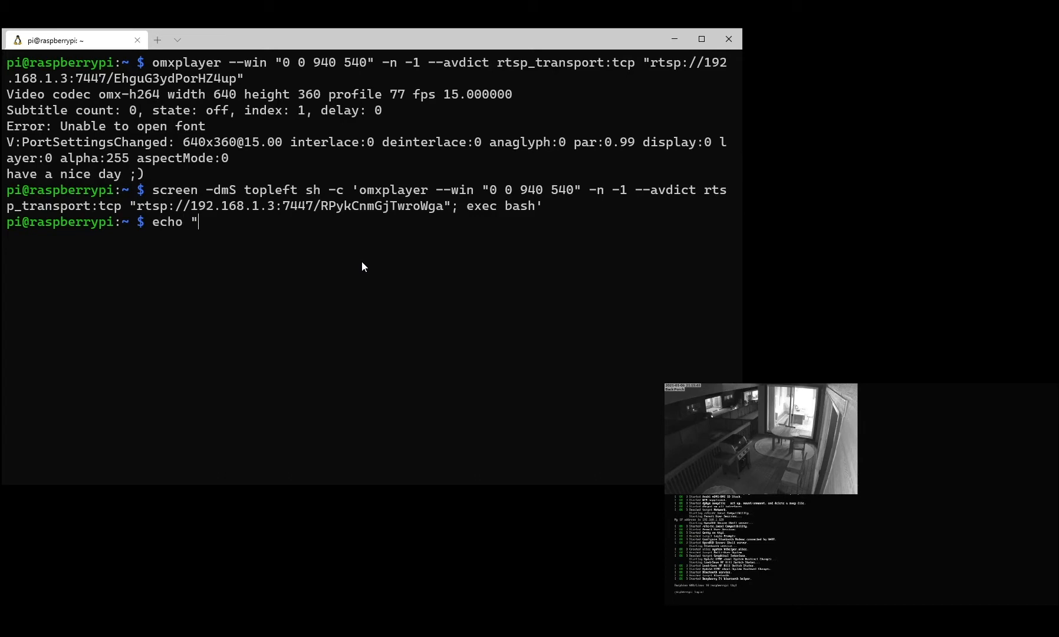
type("i'm back")
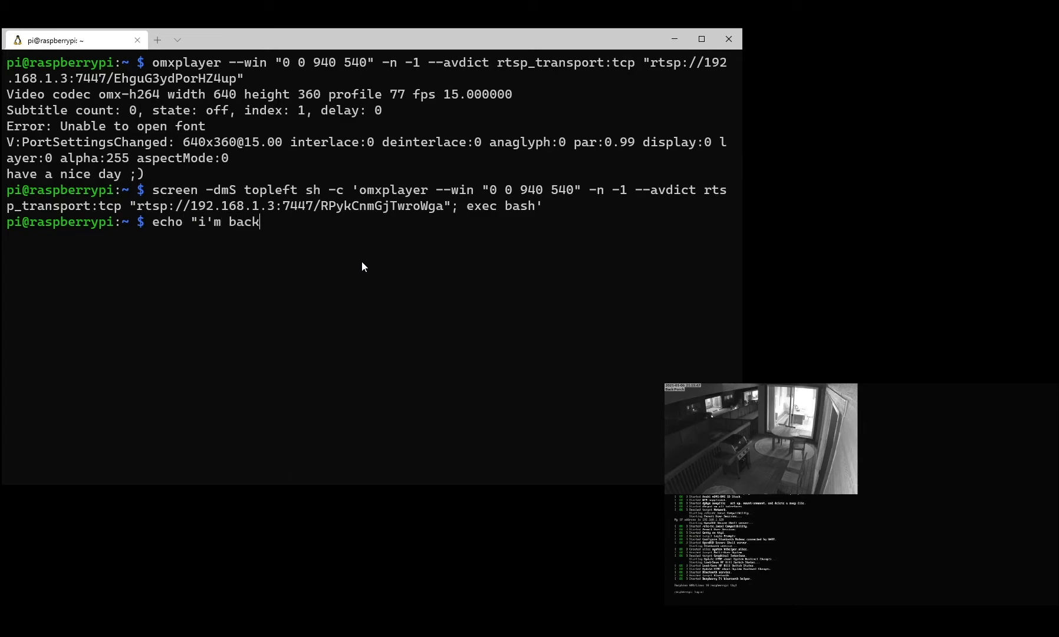
key("Return")
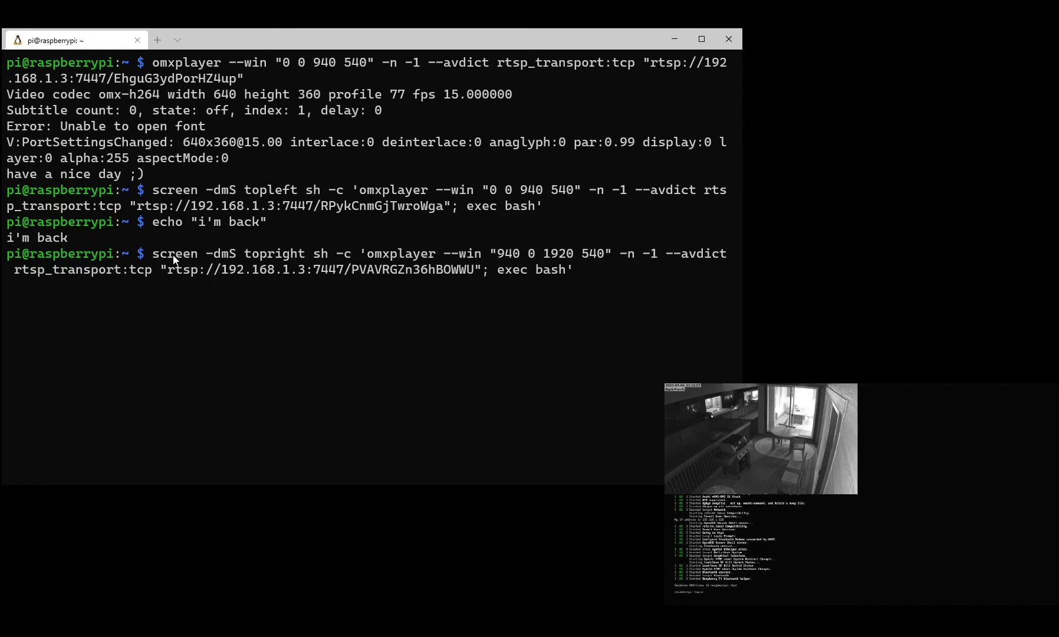
key("Return")
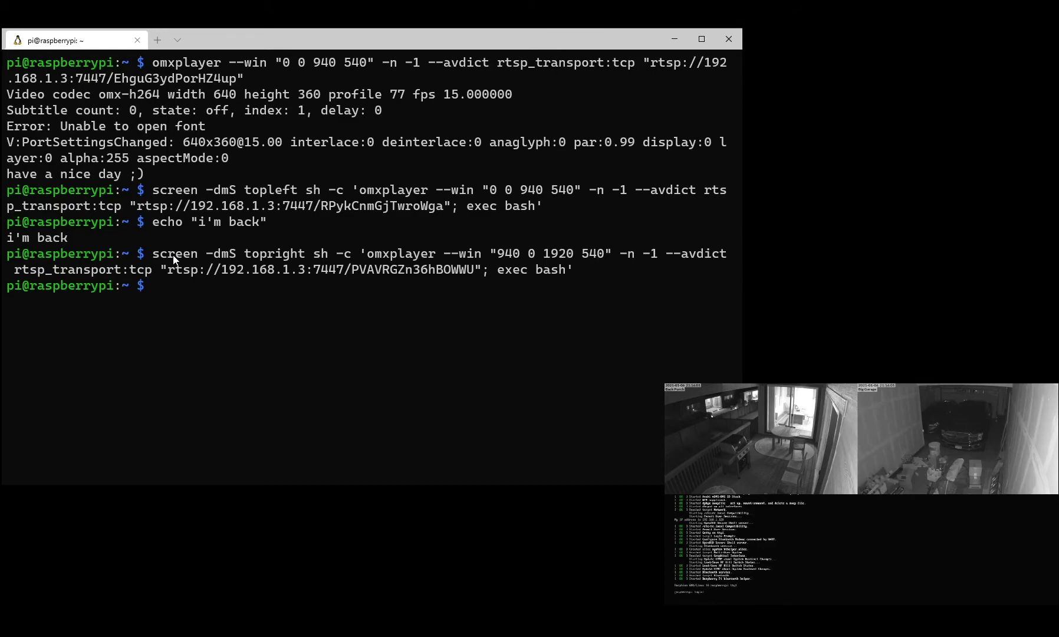
mouse_move(363, 223)
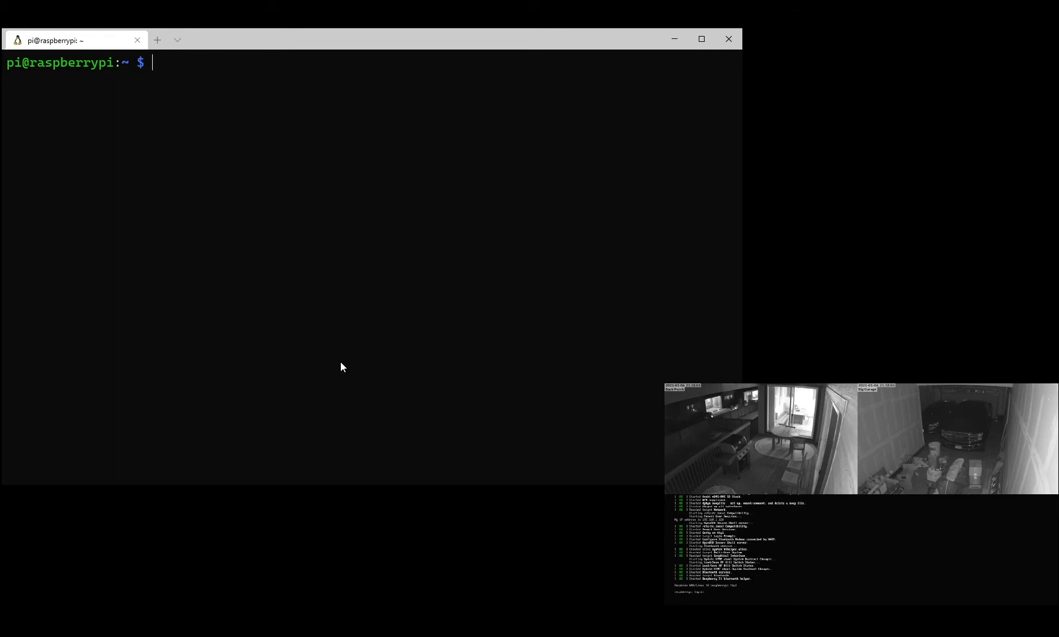
Kill every omxplayer.bin process with killall
type("killall")
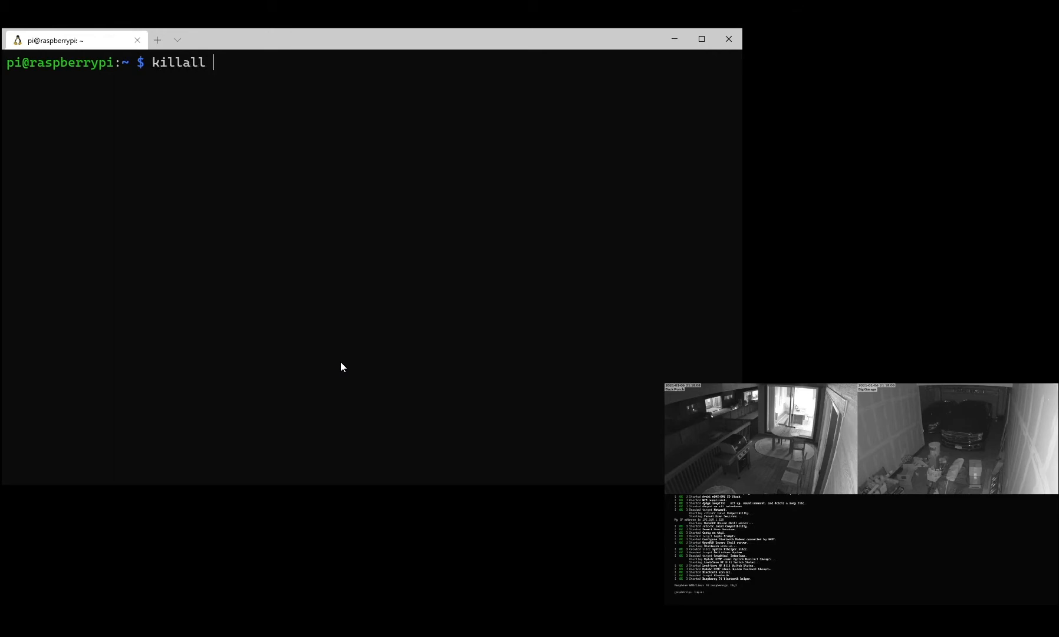
type("omxplayer.b")
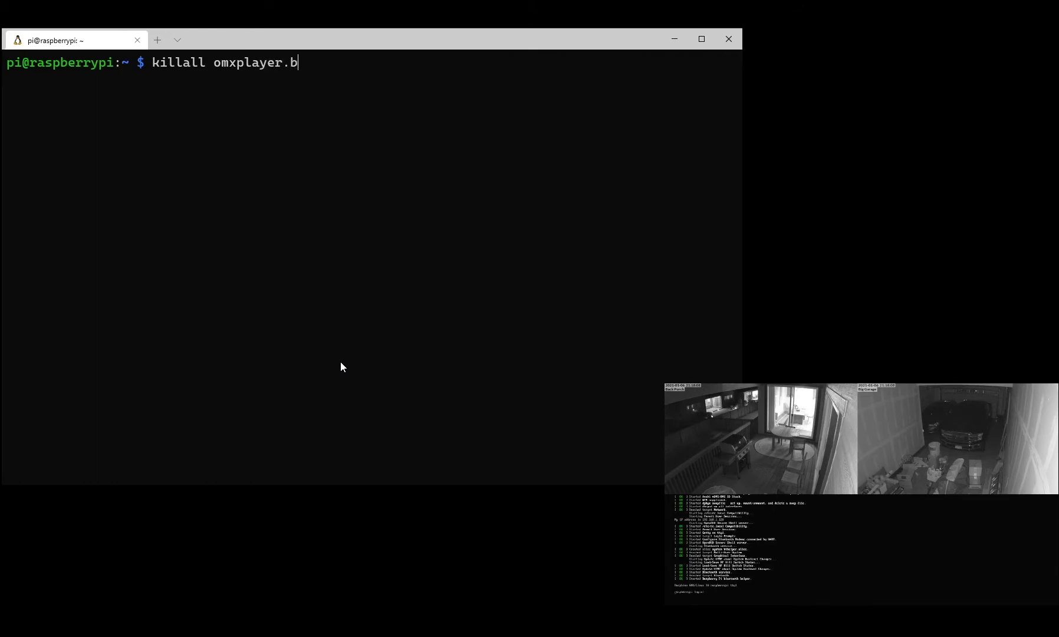
key("Return")
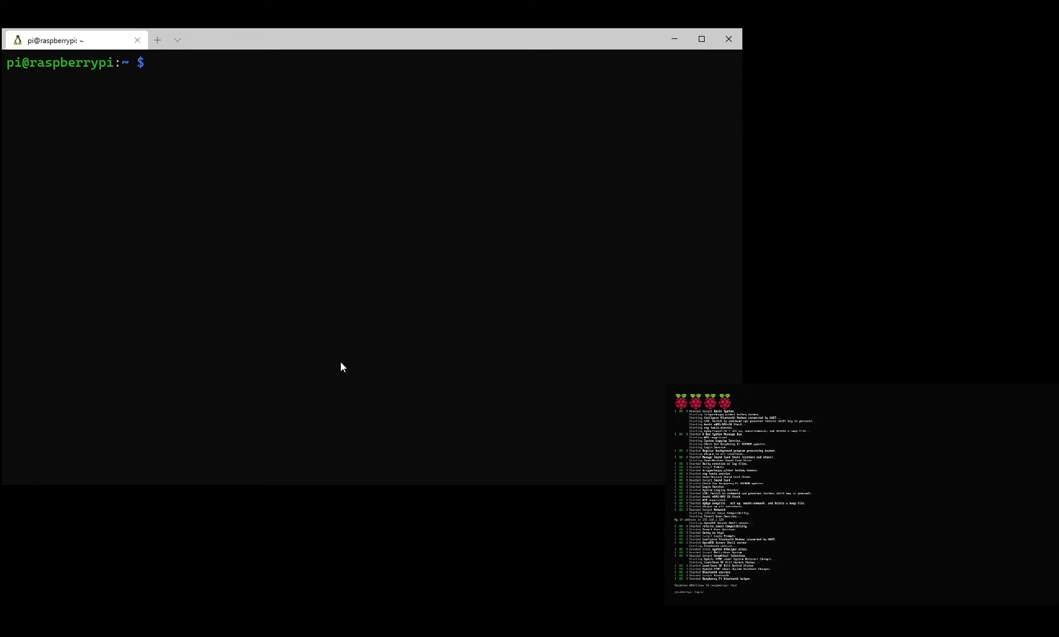
Enter 'sudo vim /etc/systemd/system/unvr-cams.service' to create the unit file
type("sudo v")
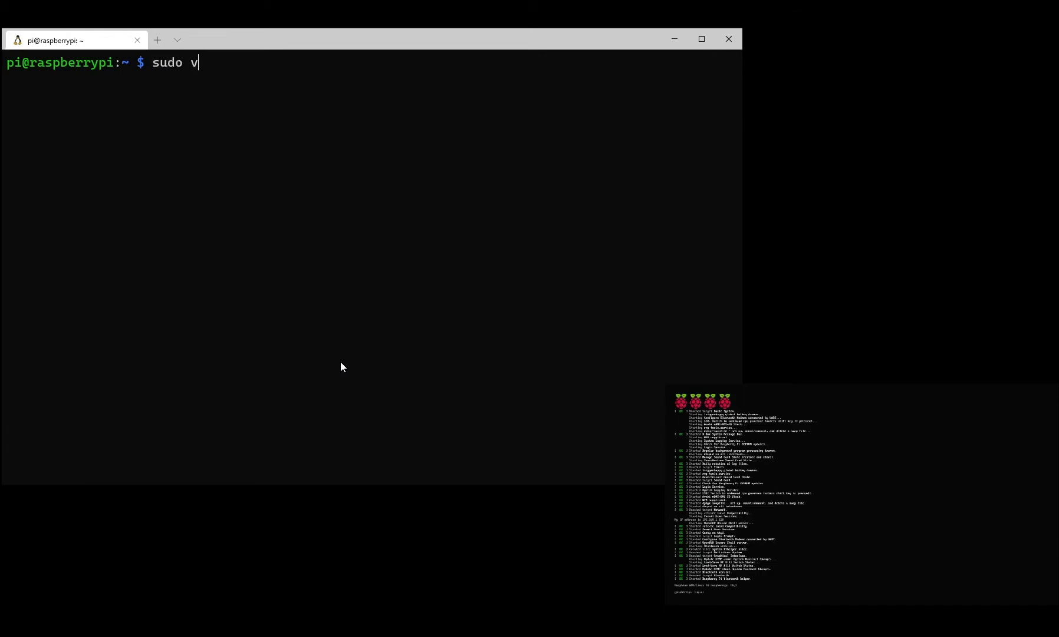
type("im /etc")
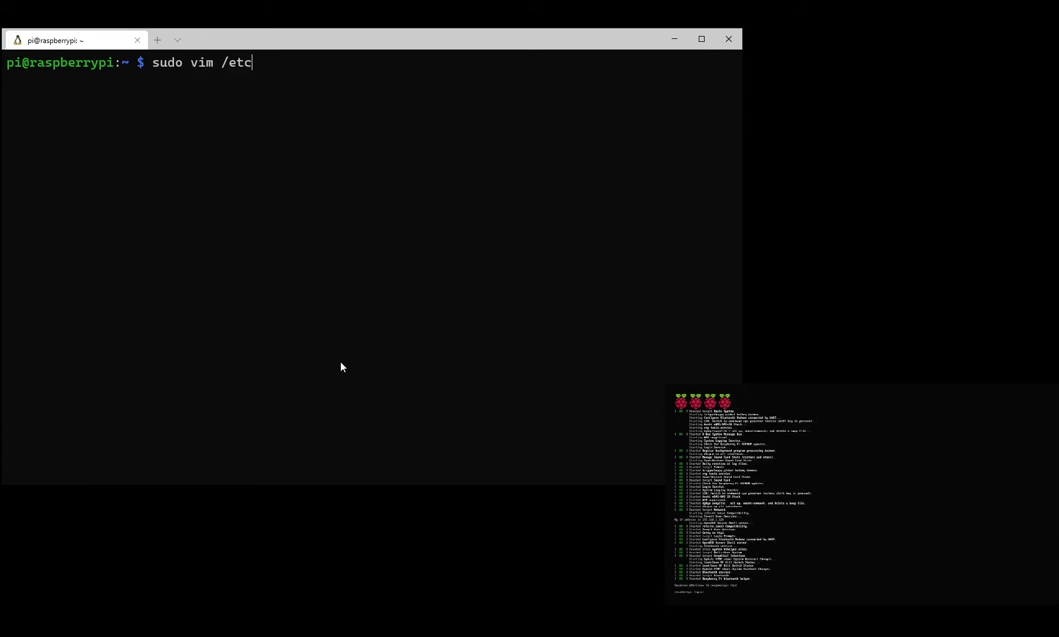
type("/sys")
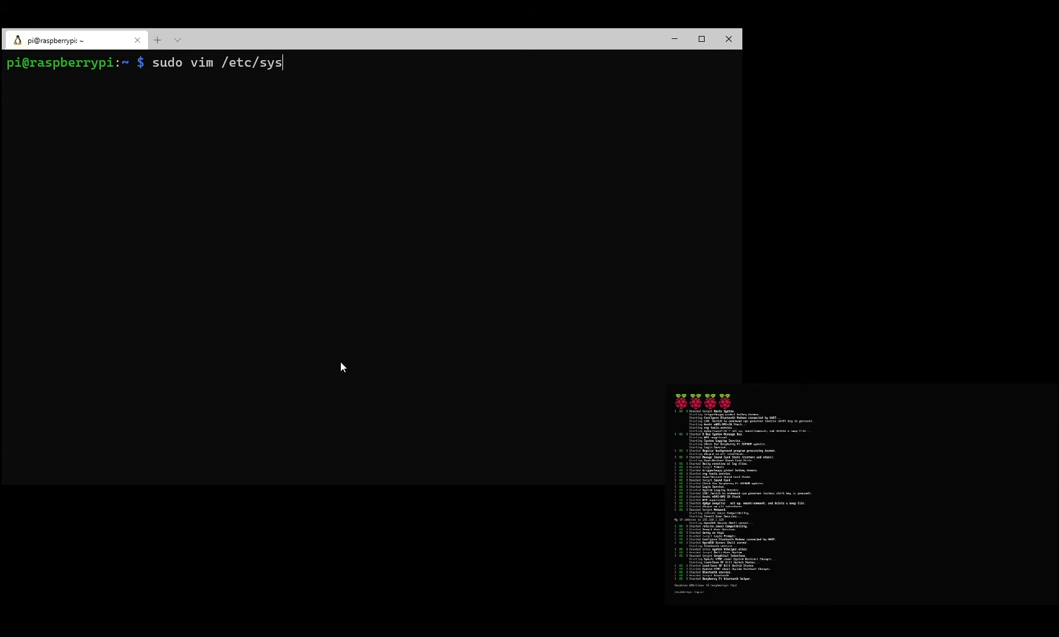
type("temd/system/")
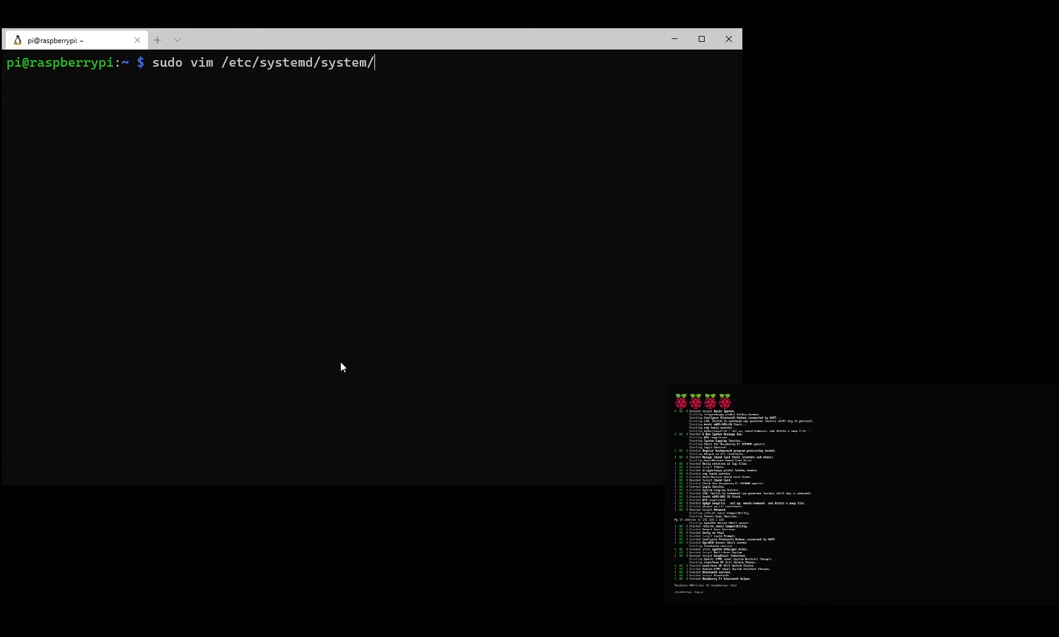
type("unv")
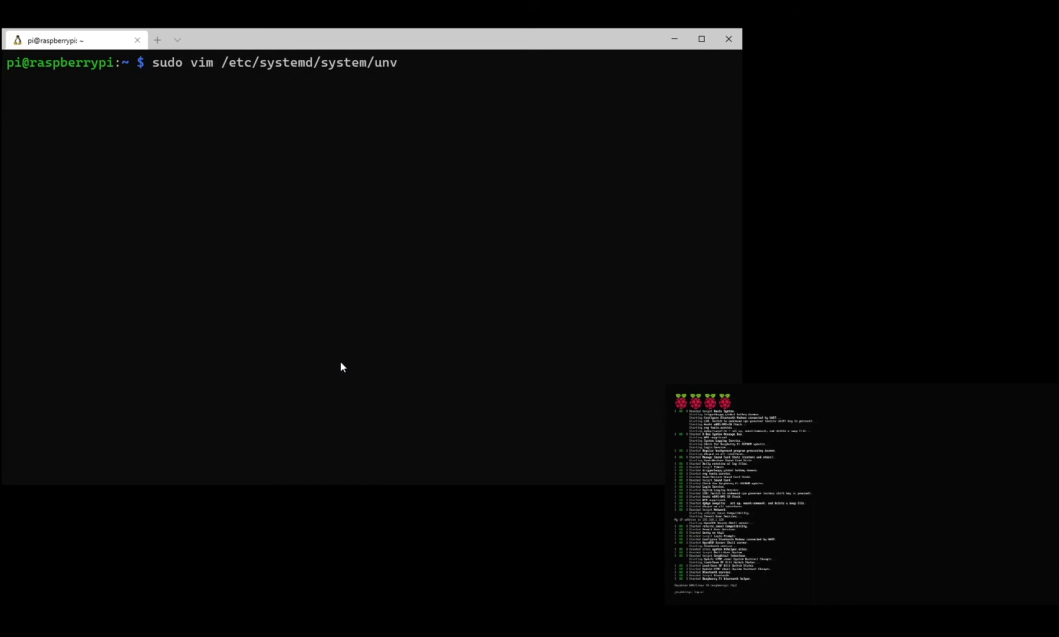
type("r-cams.ser")
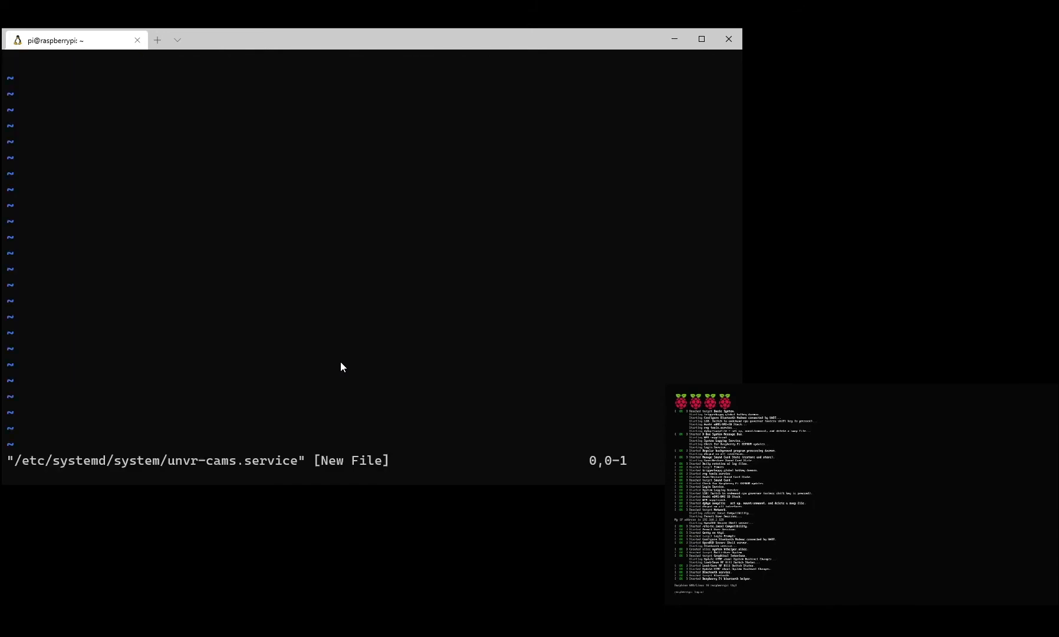
Insert the unvr-cams unit definition, check it with line numbers, and enter :wqa
key("i")
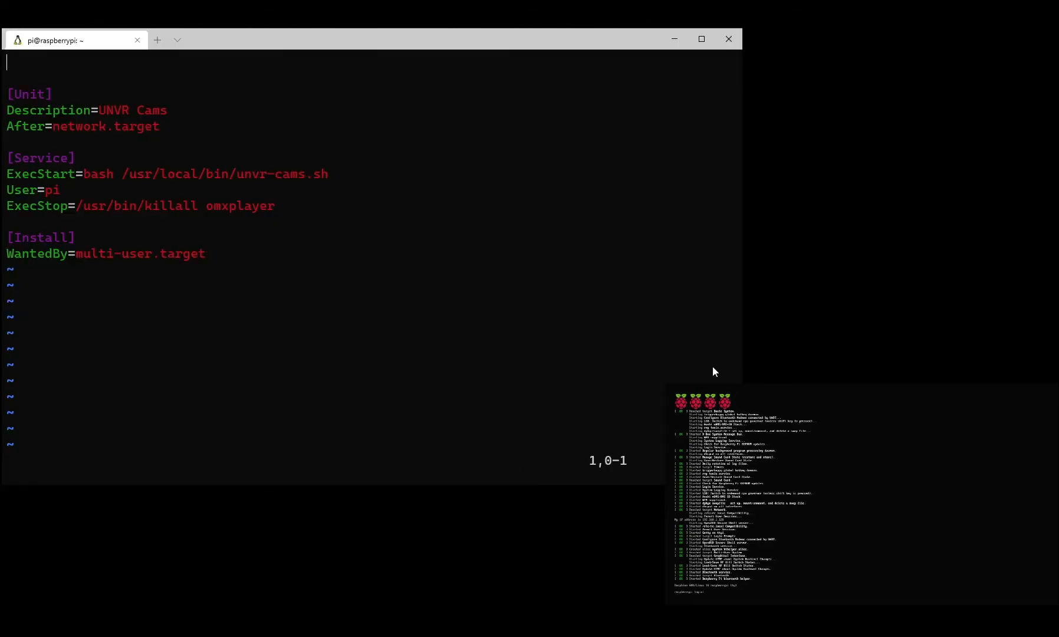
type(":set nu")
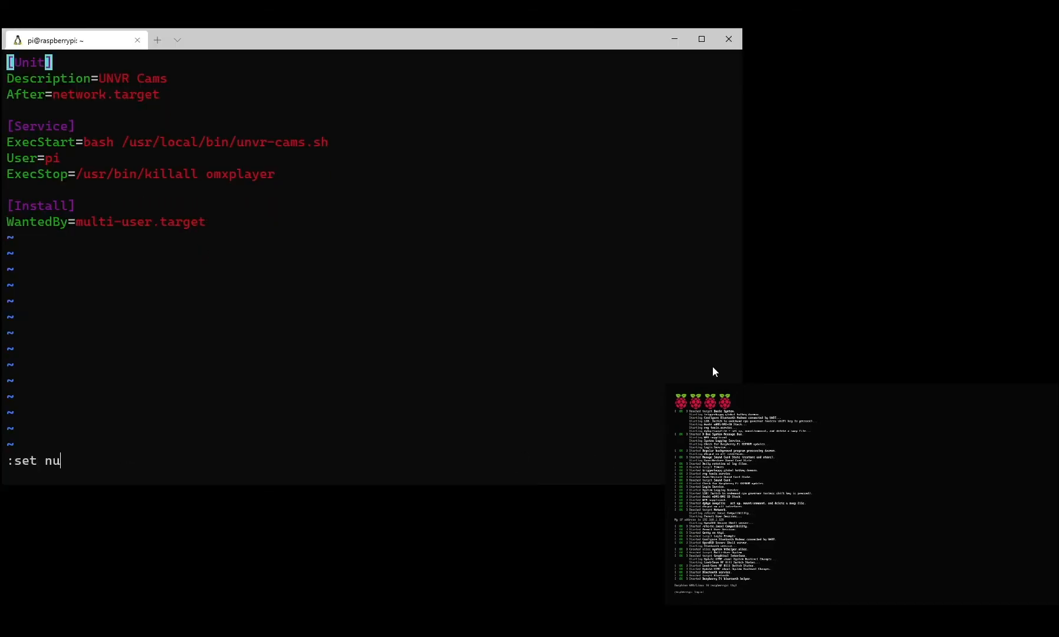
key("Return")
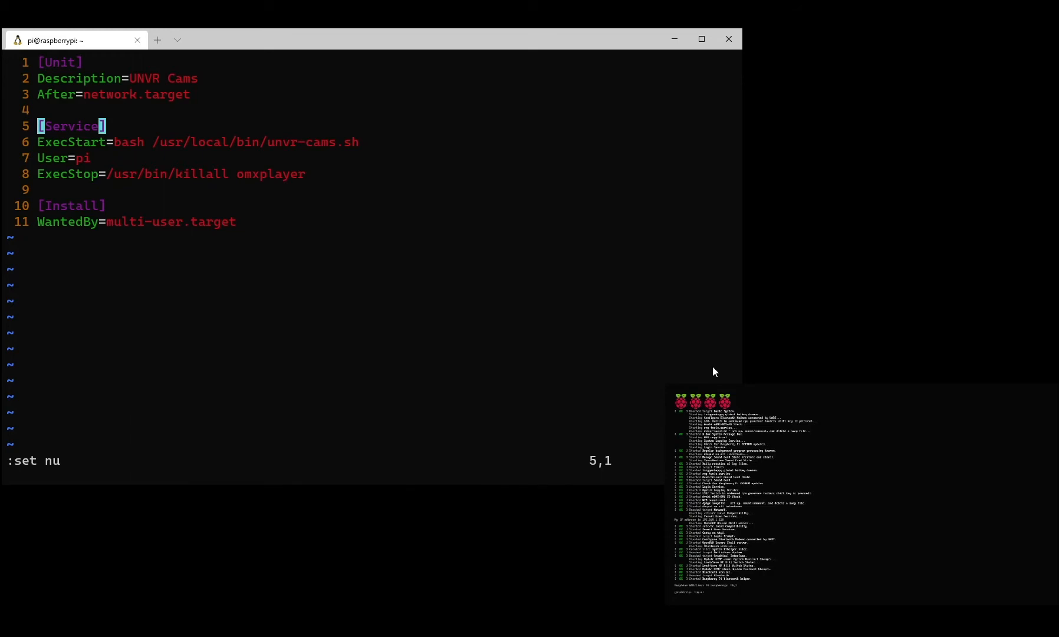
key("j")
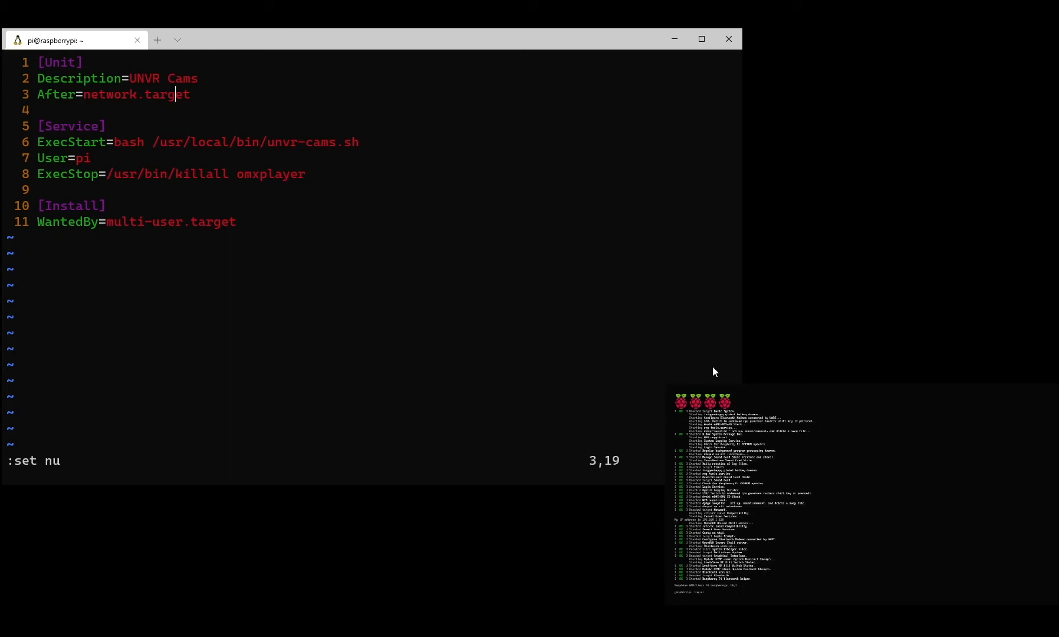
type(":wqa")
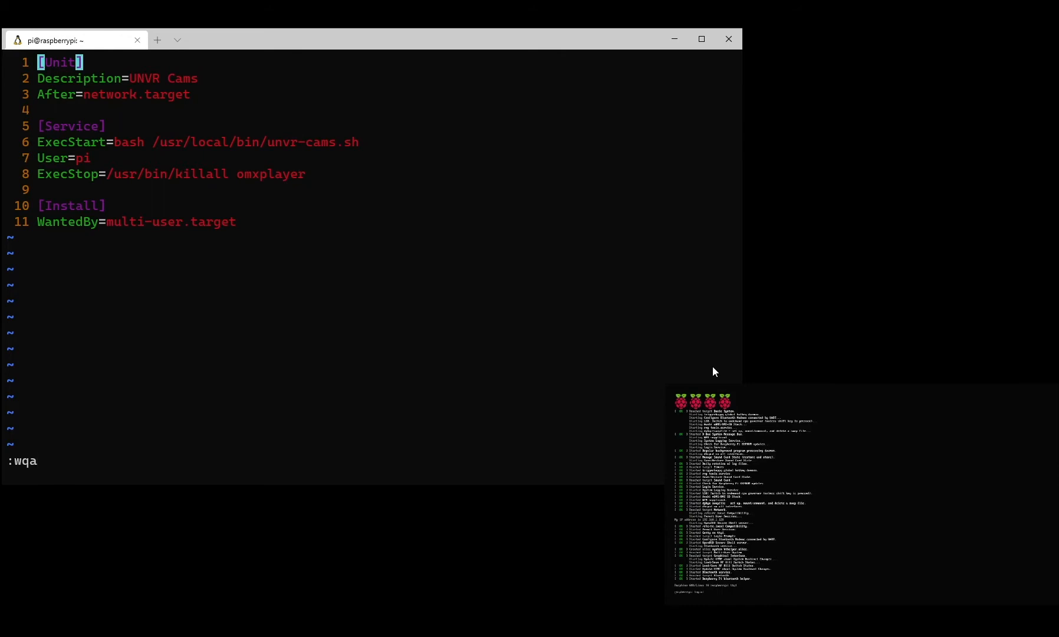
Quit vim and start 'sudo vim /usr/local/bin/unvr-cams.sh' to create the camera script
key("Return")
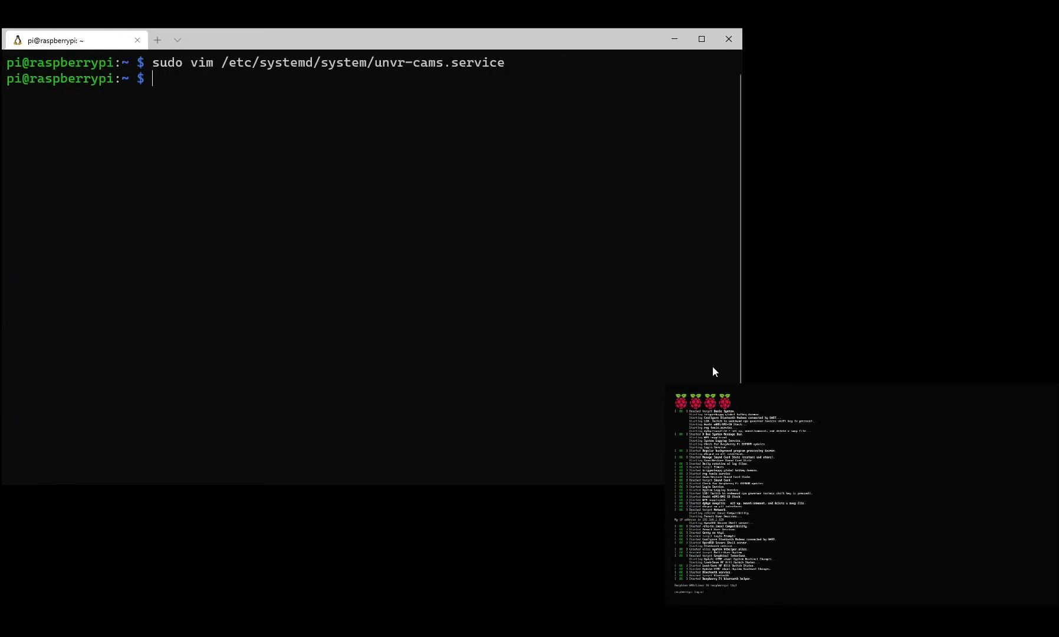
type("sudo vim /")
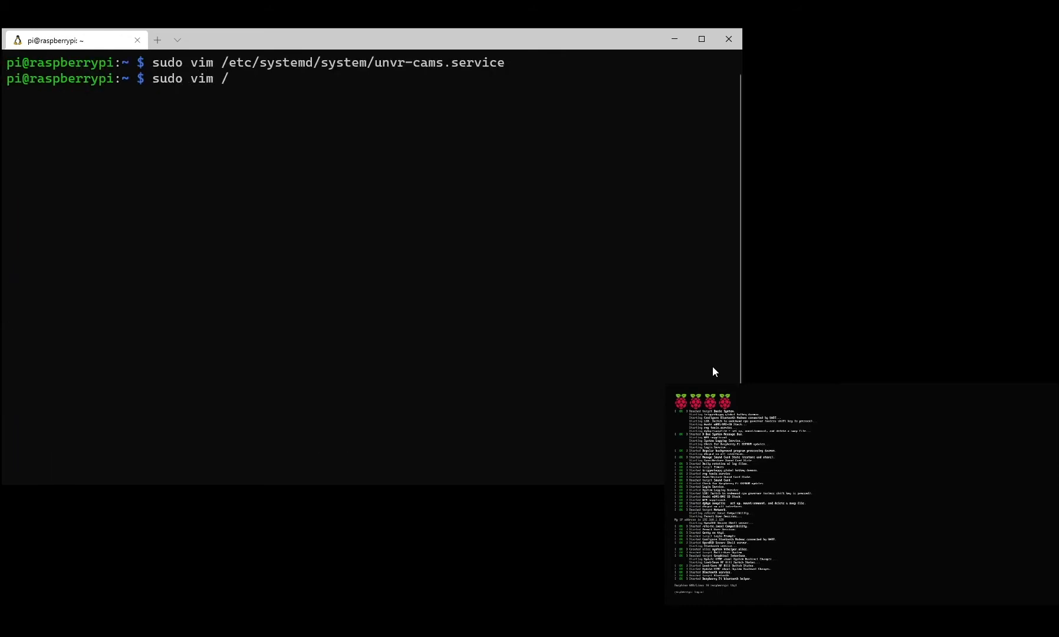
type("ur")
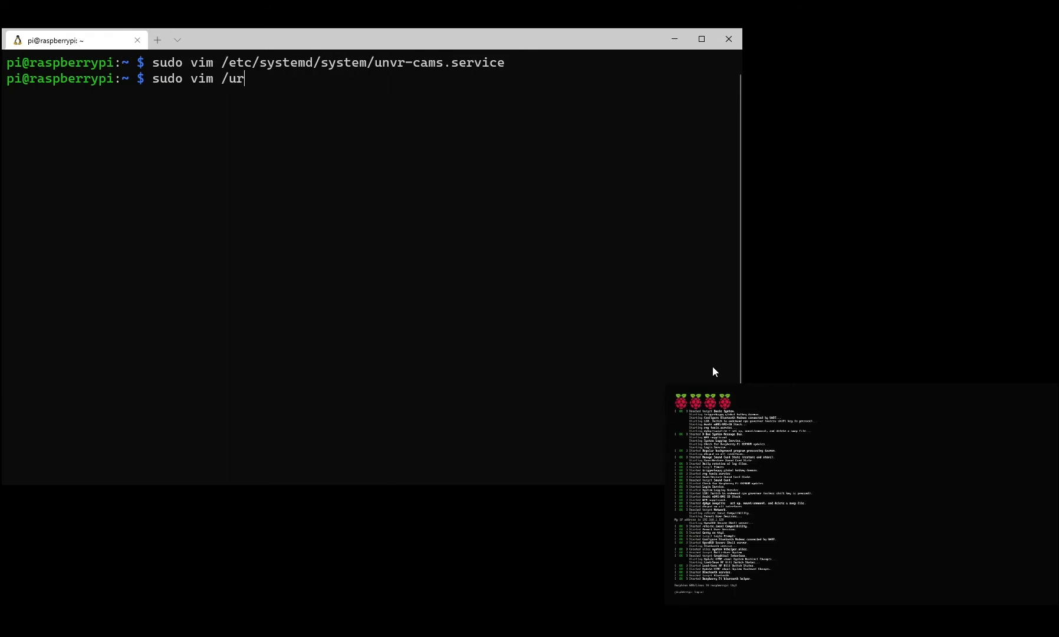
type("sr/")
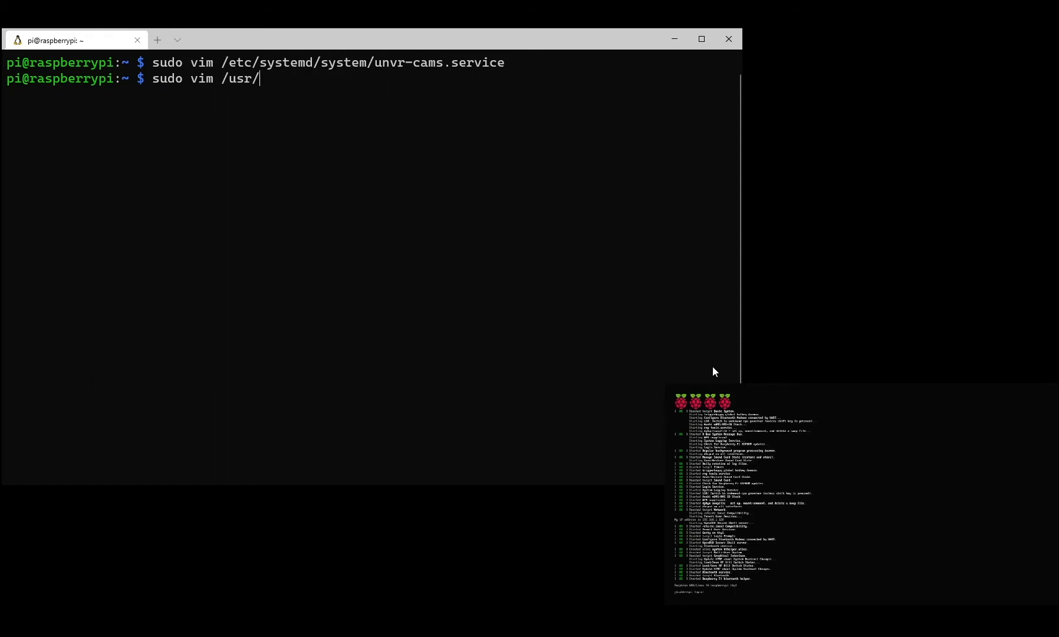
type("local/bi")
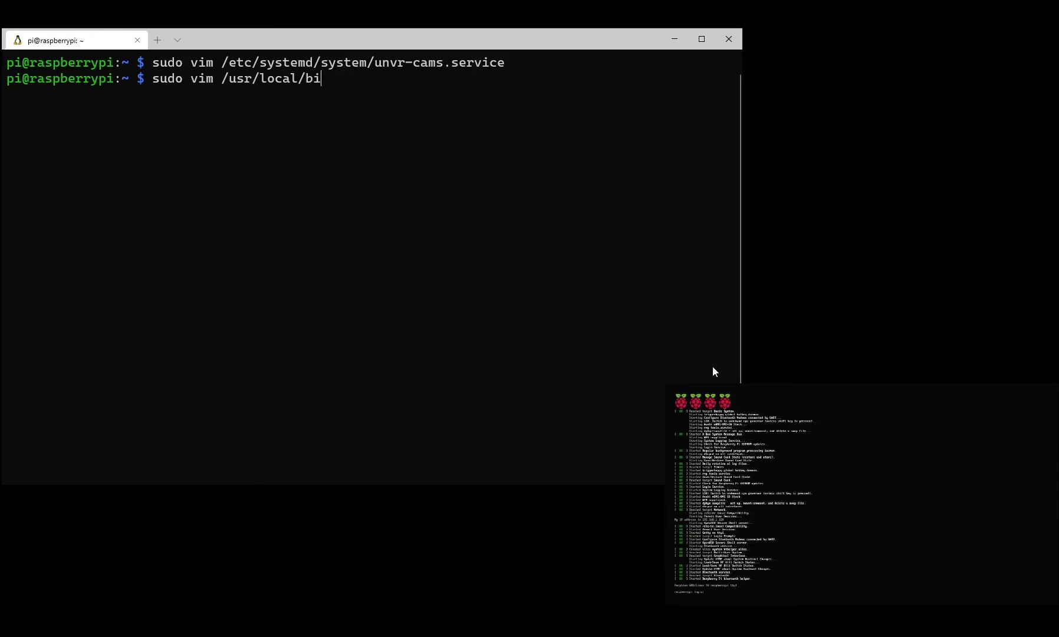
type("n/unvr-ca")
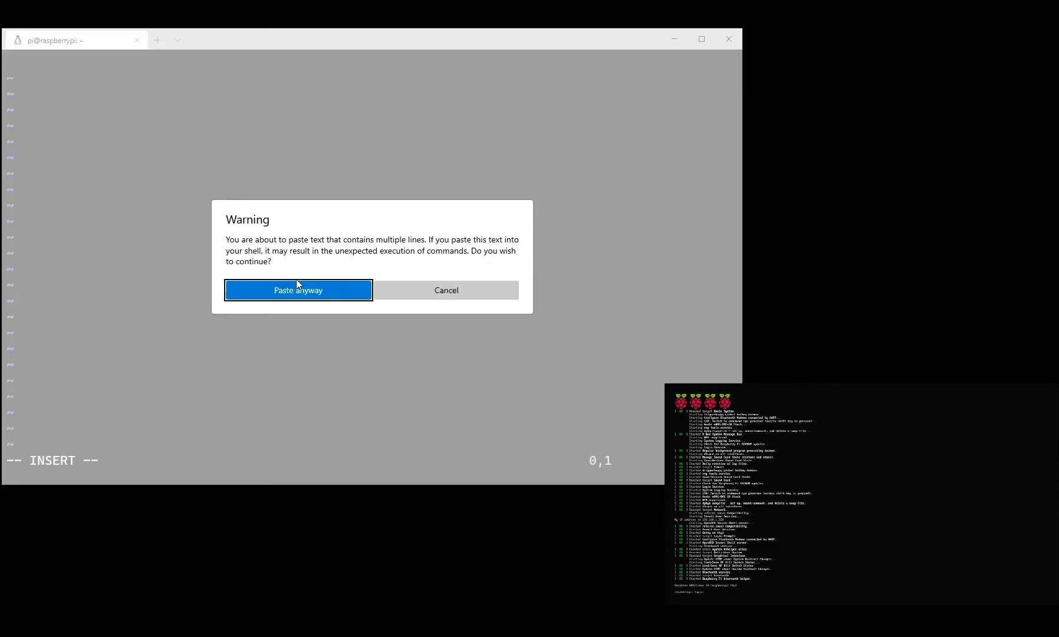
Paste the camera script anyway, delete duplicate trailing lines, verify with :set nu, and save
left_click(297, 289)
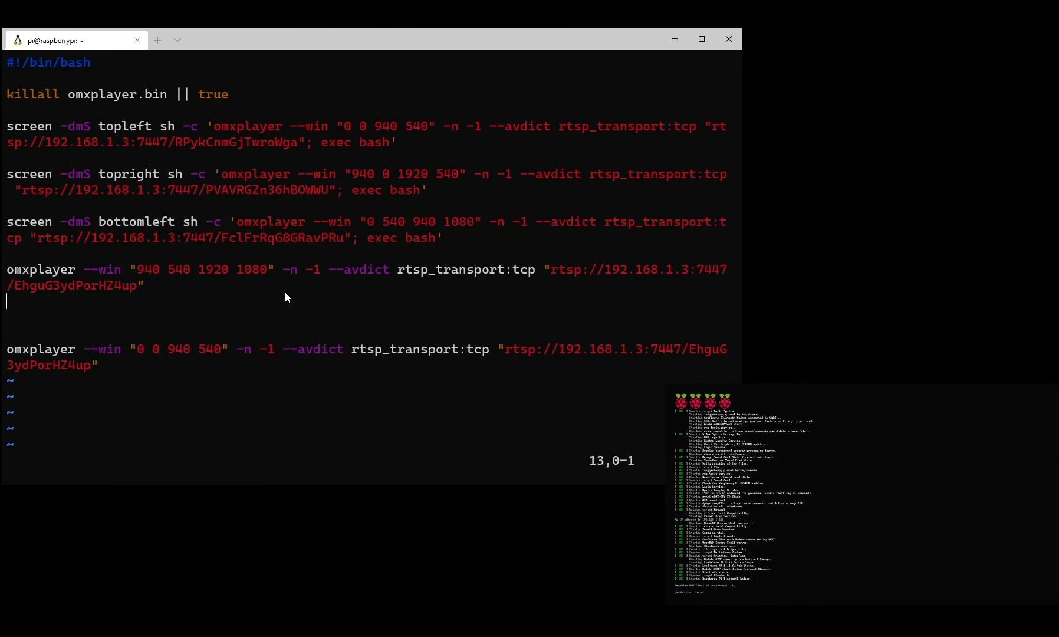
key("V")
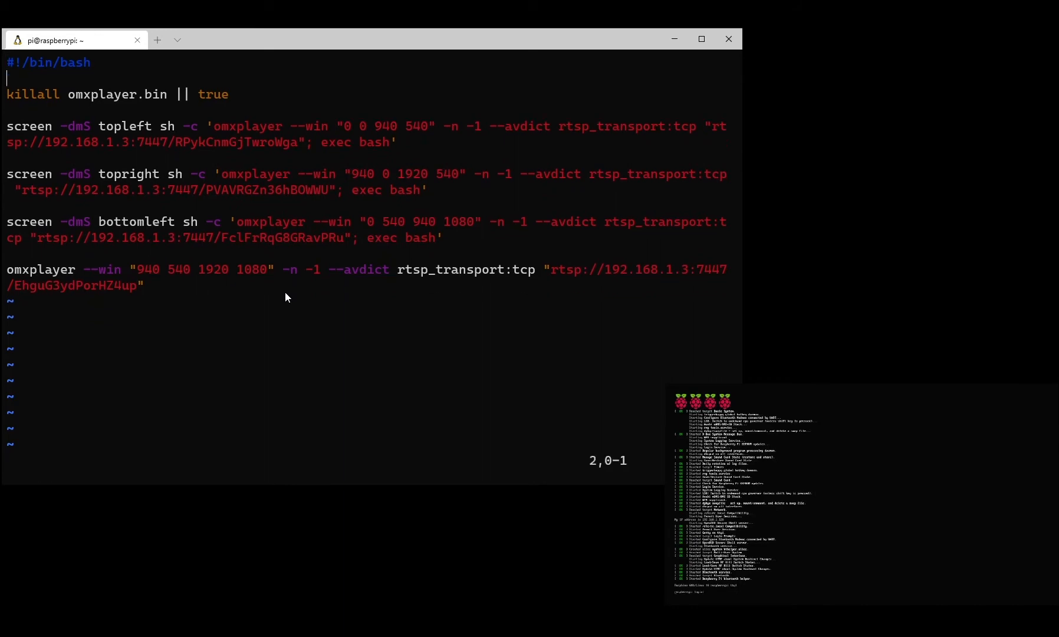
type(":set nu")
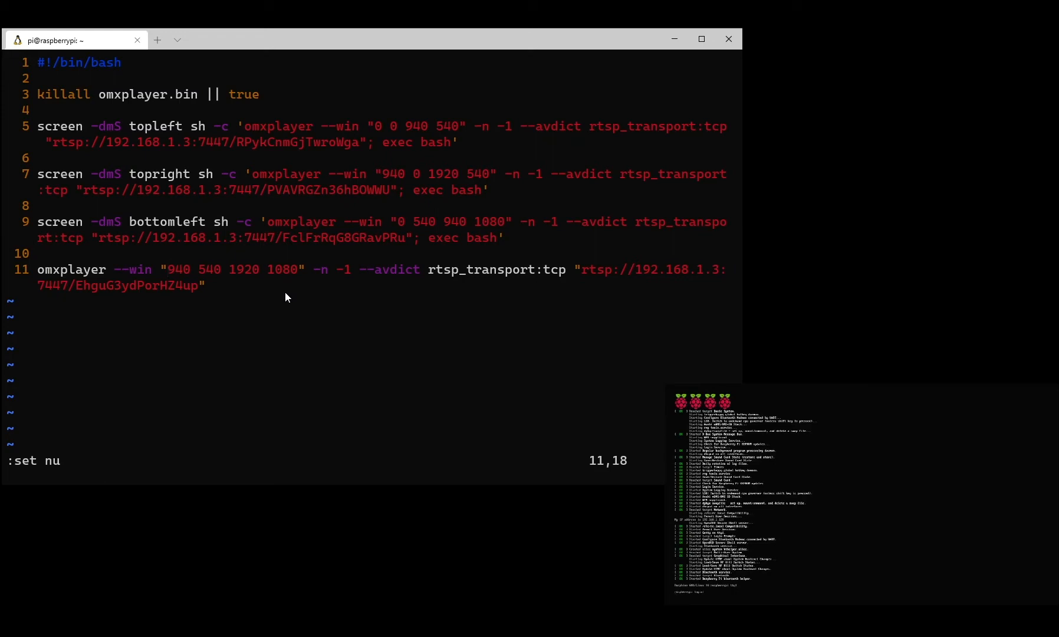
key("escape")
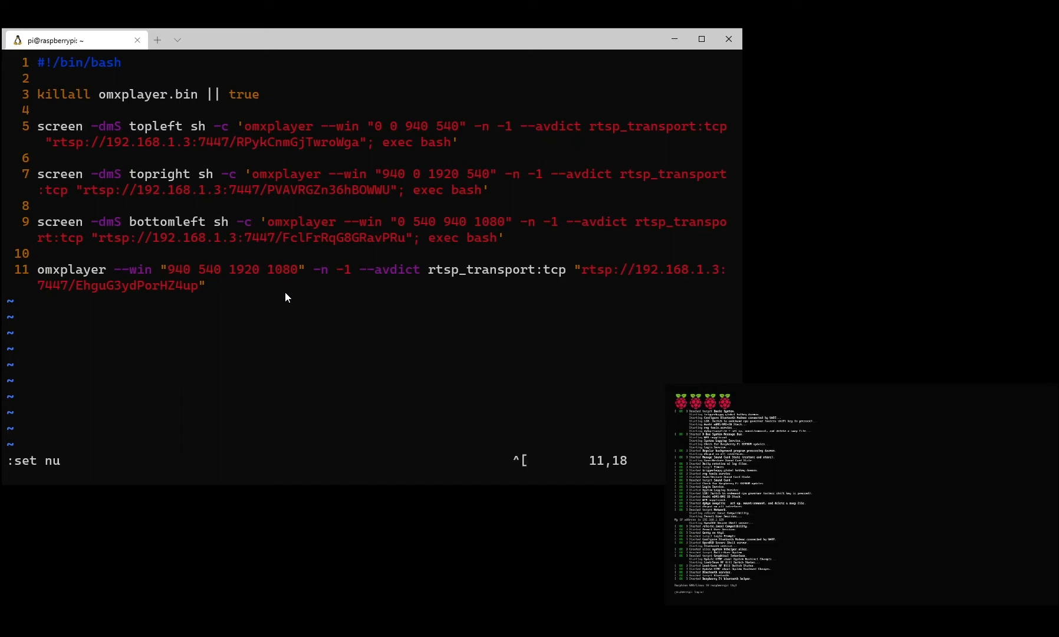
key("Escape")
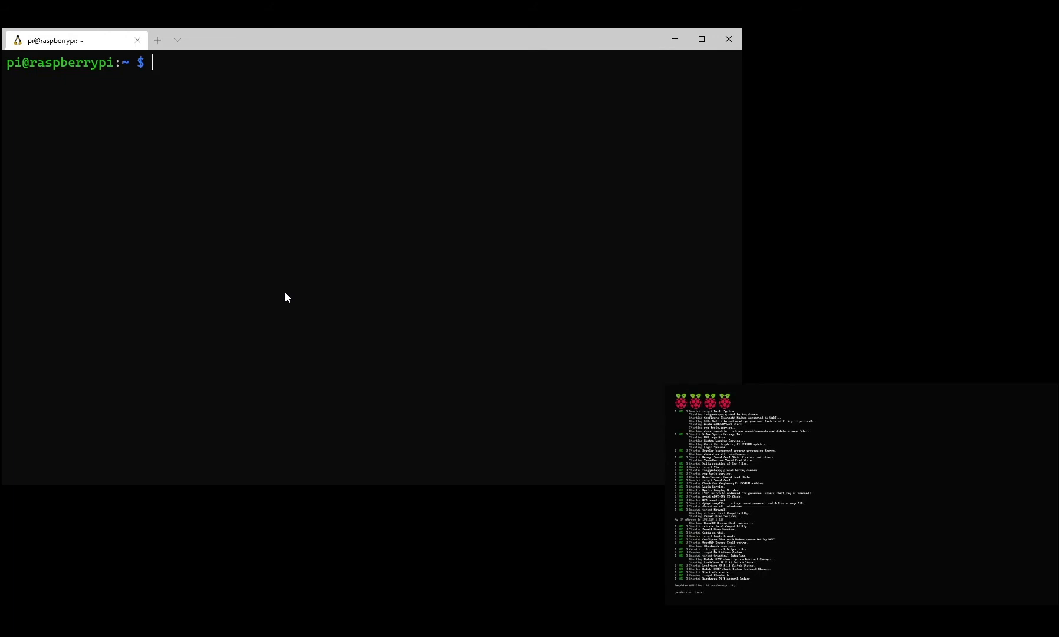
Run /usr/local/bin/unvr-cams.sh with bash to tile the camera feeds on the Pi display
type("sudo vim /usr/local/bin/unvr-cams.sh")
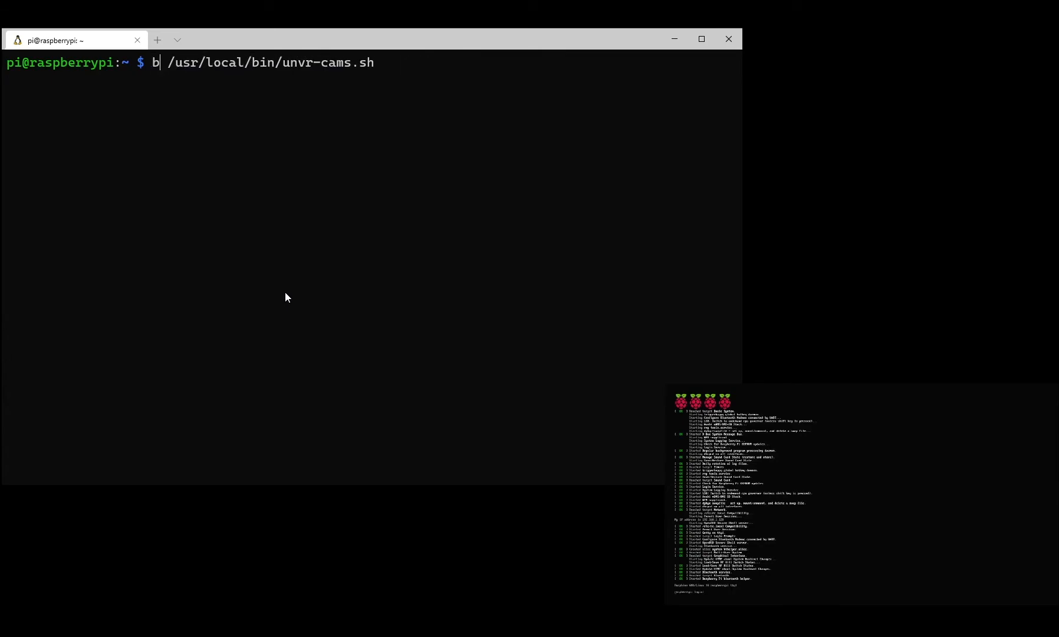
key("Return")
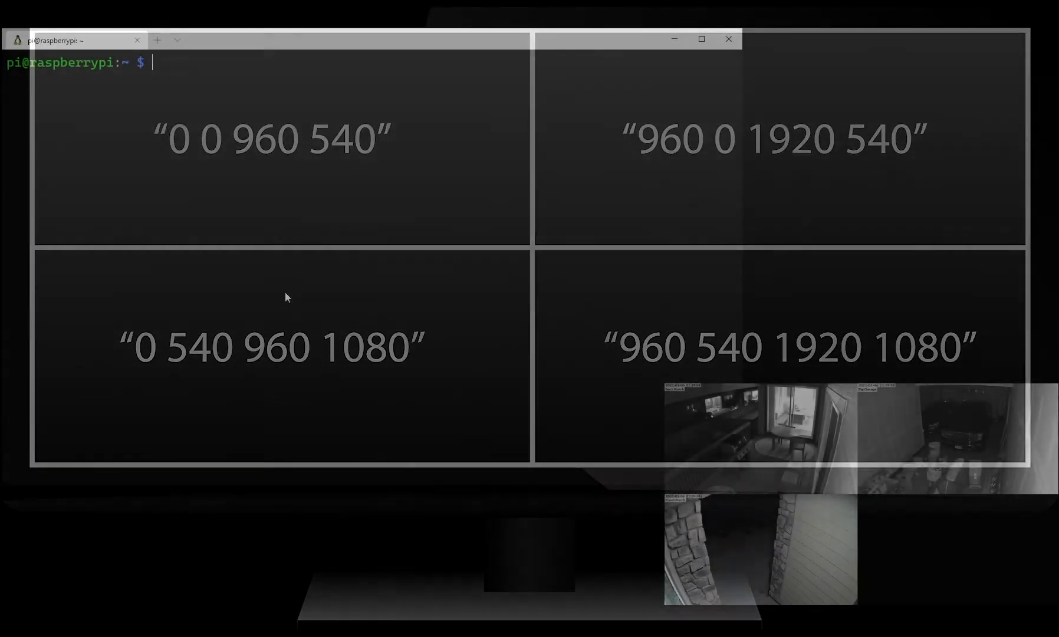
type("sudo")
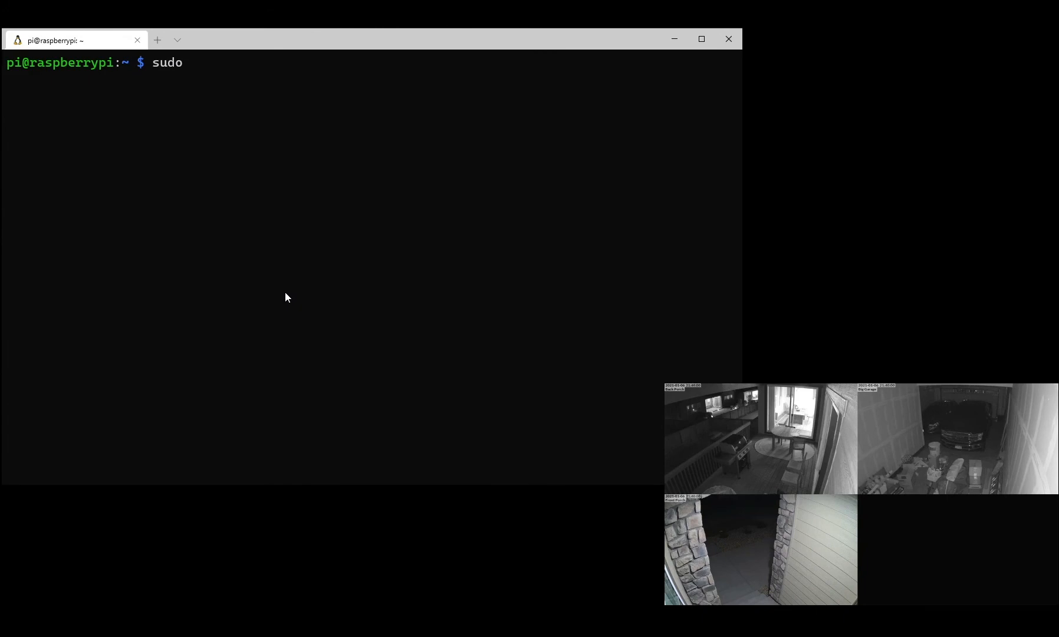
Run sudo systemctl daemon-reload so systemd loads the new unvr-cams service
type("systemc")
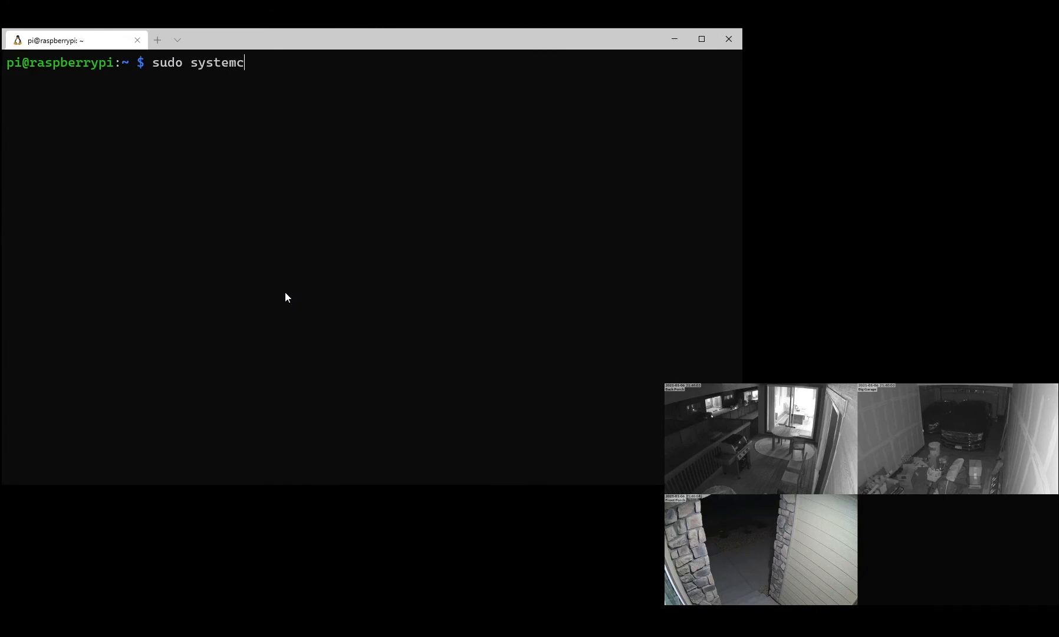
type("tl daemon-reload")
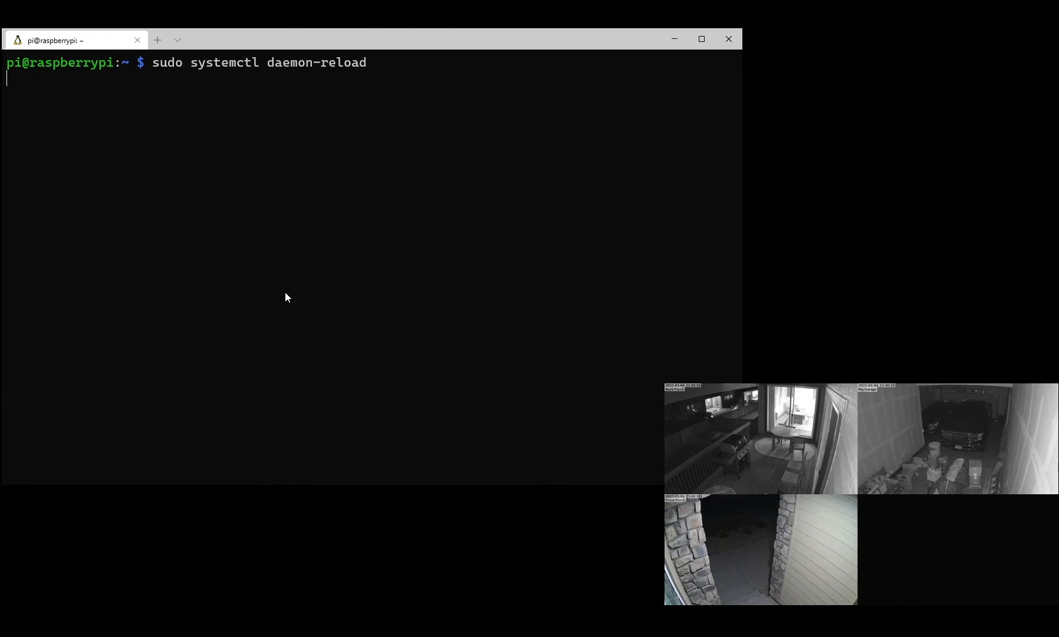
key("Return")
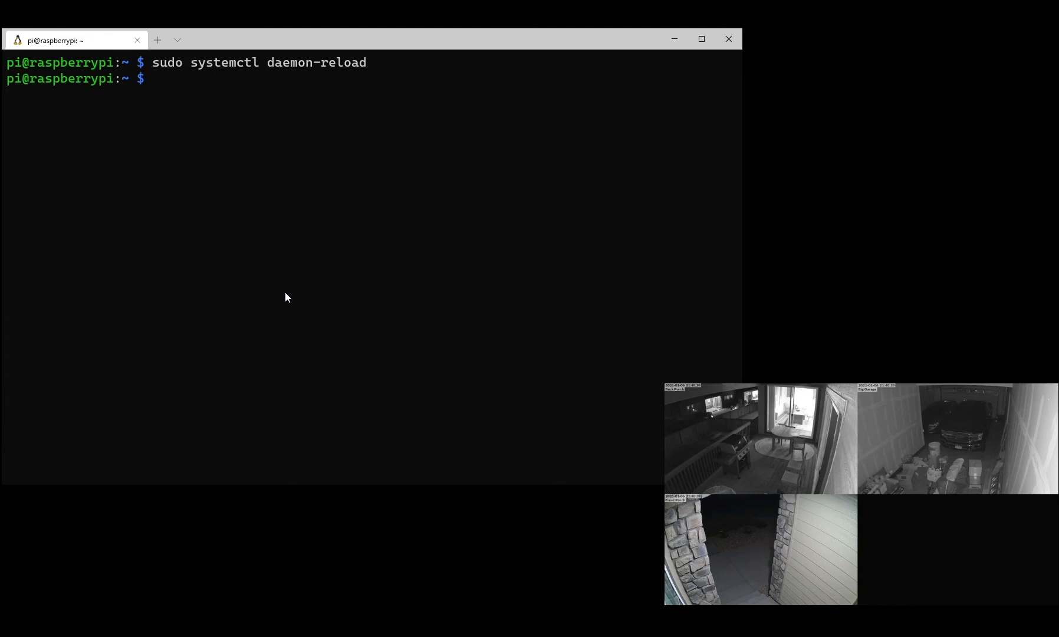
type("sudo")
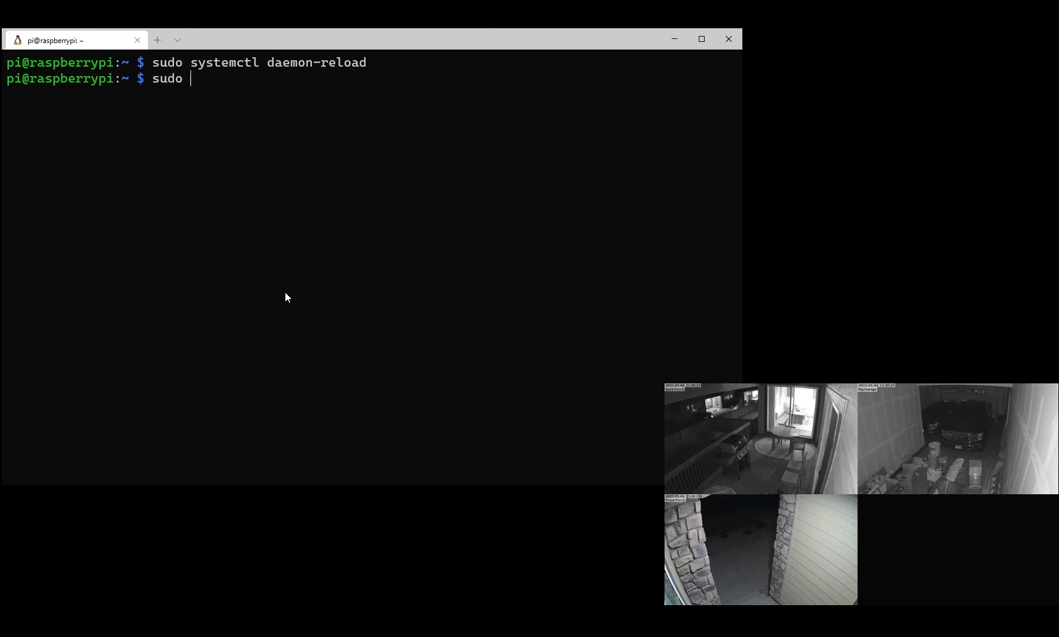
Start the unvr-cams service with systemctl to show all four feeds, then stop it
type("systemctl")
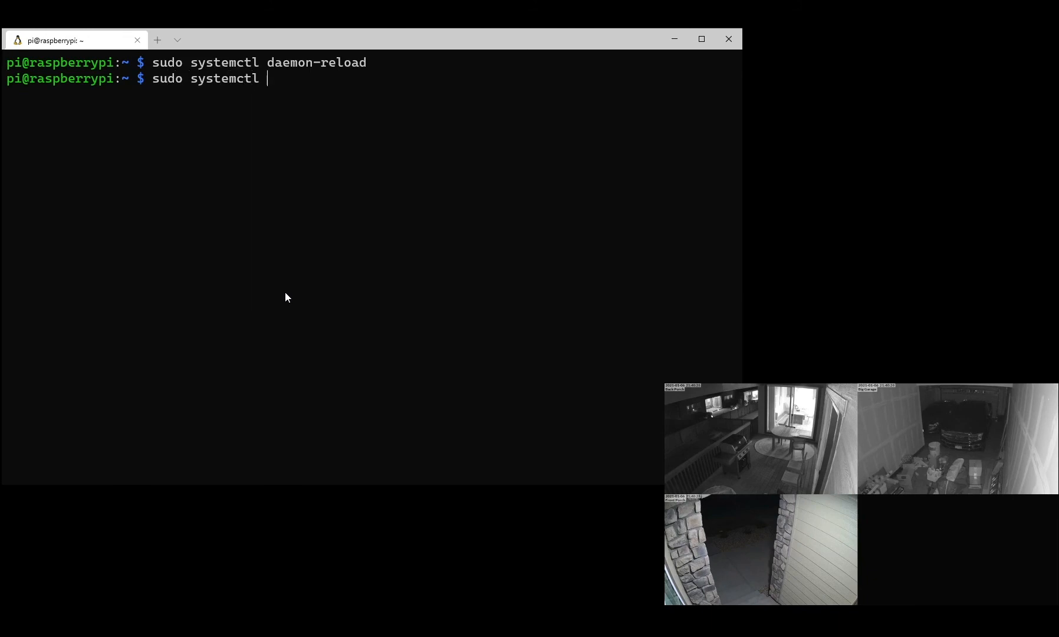
type("start unvr-cams")
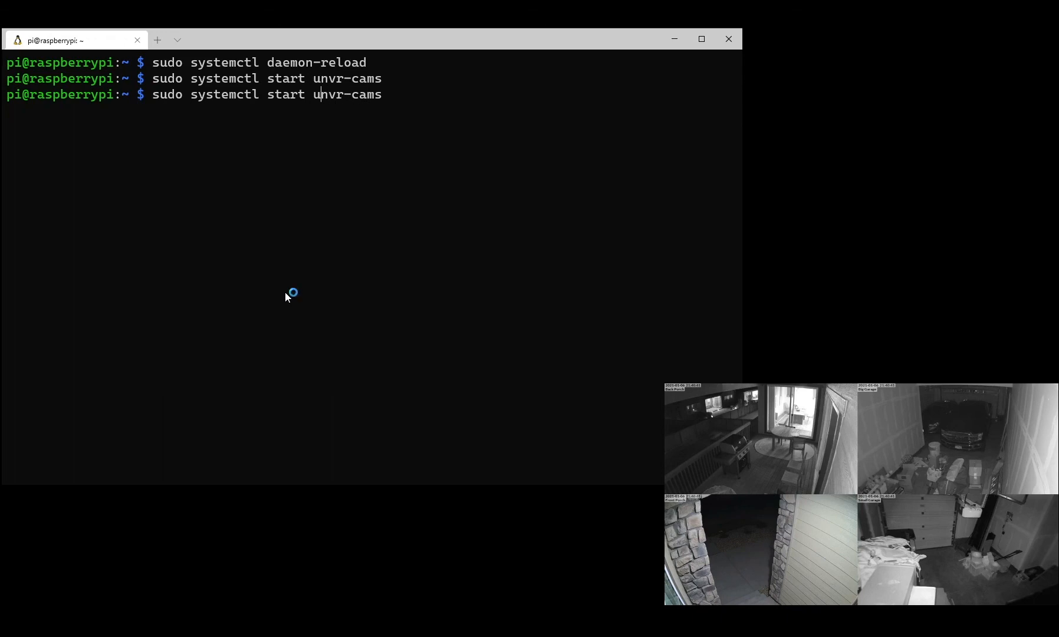
key("Backspace")
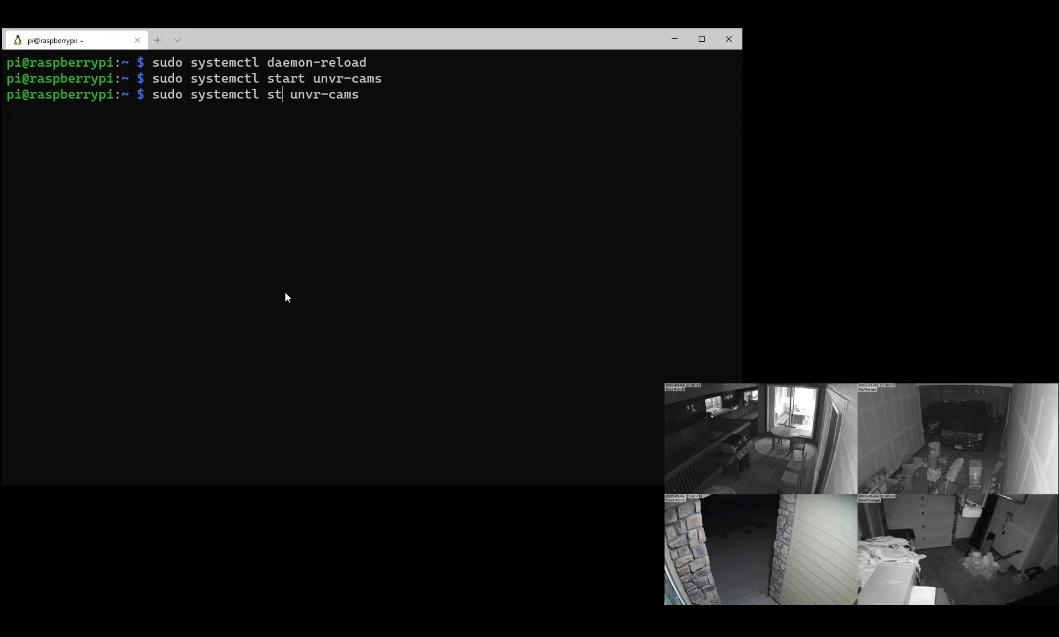
type("op")
key("Return")
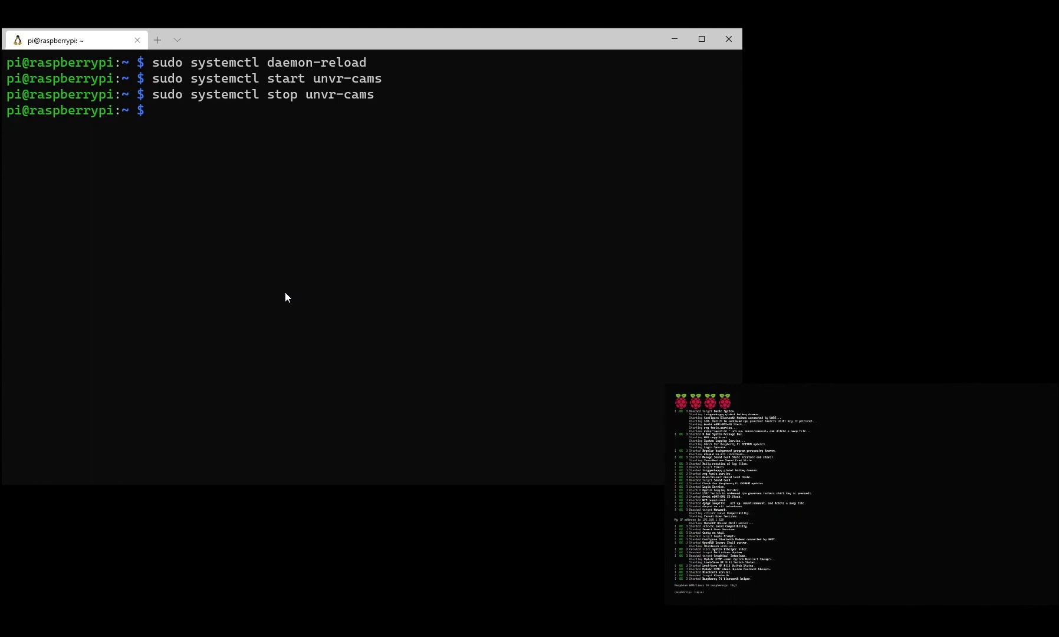
Run sudo systemctl enable unvr-cams so the camera tiling launches at boot
type("sudo system")
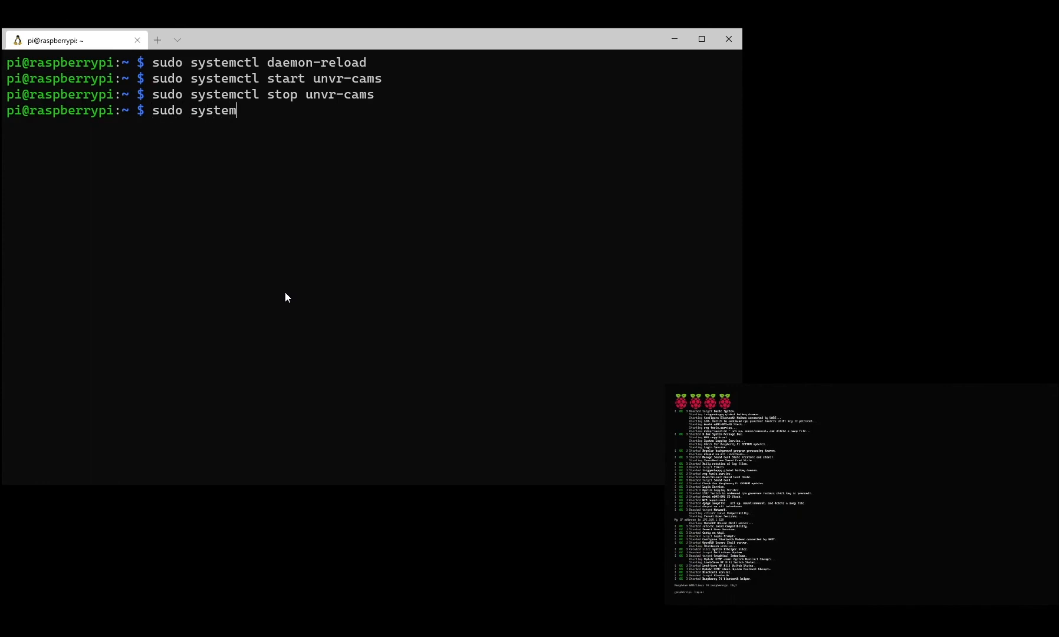
type("ctl e")
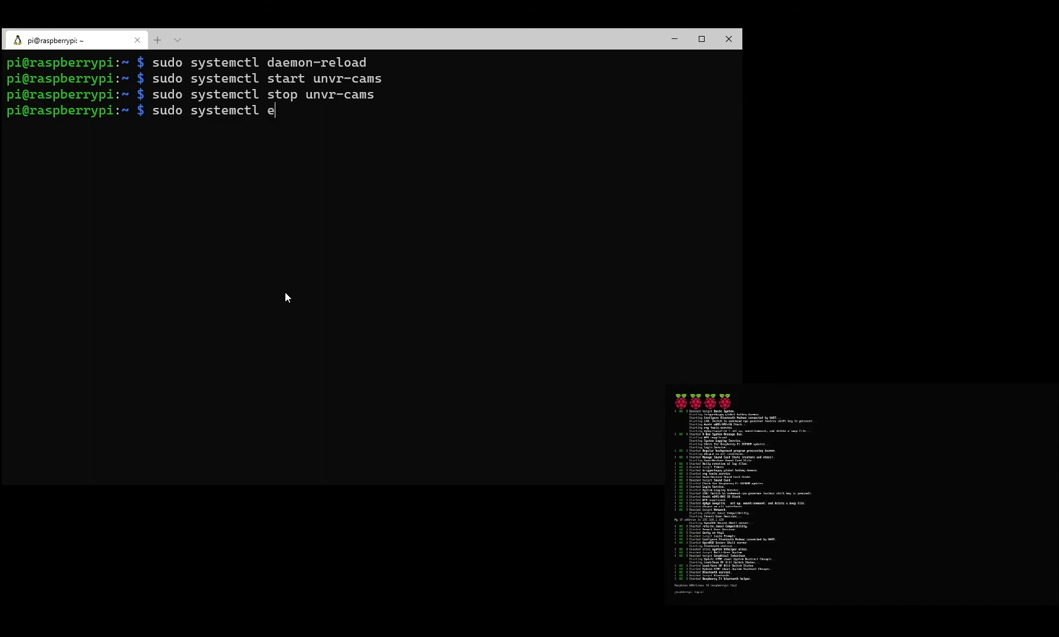
type("nable unvr-cams")
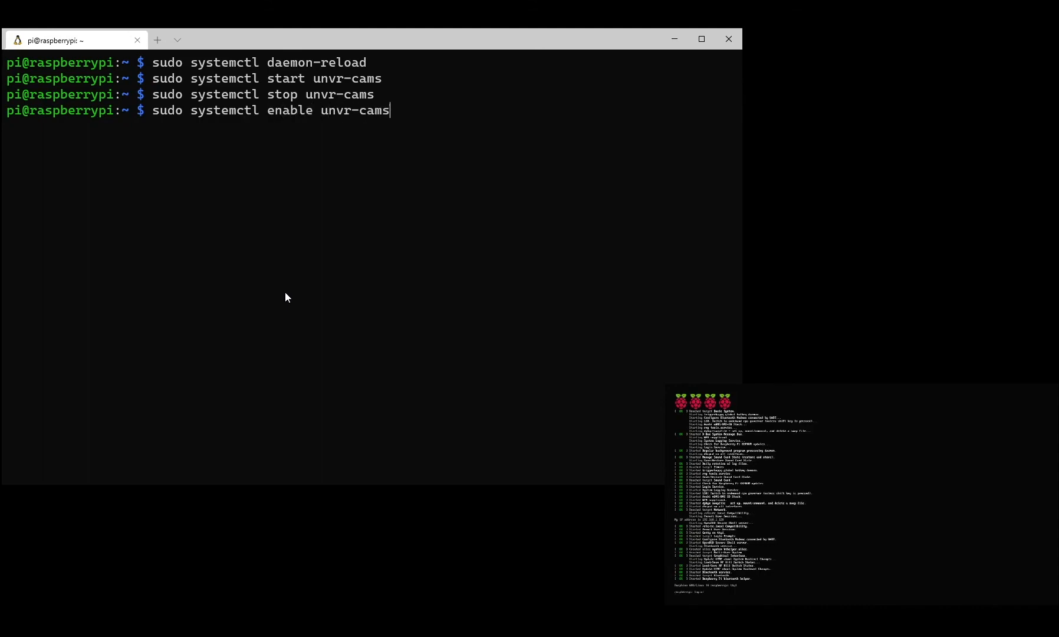
key("Return")
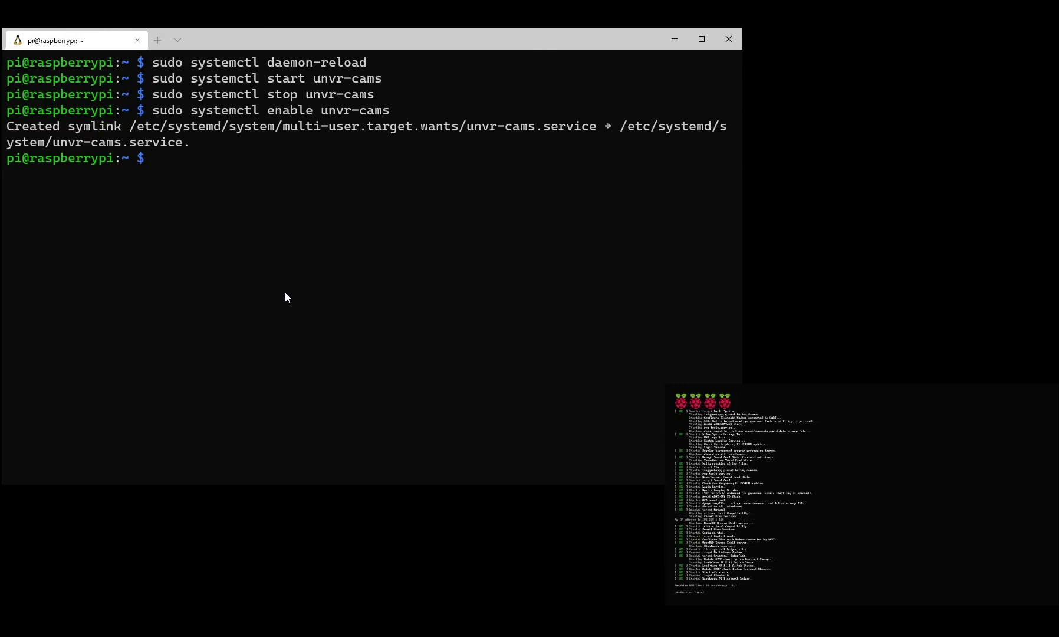
type("sud")
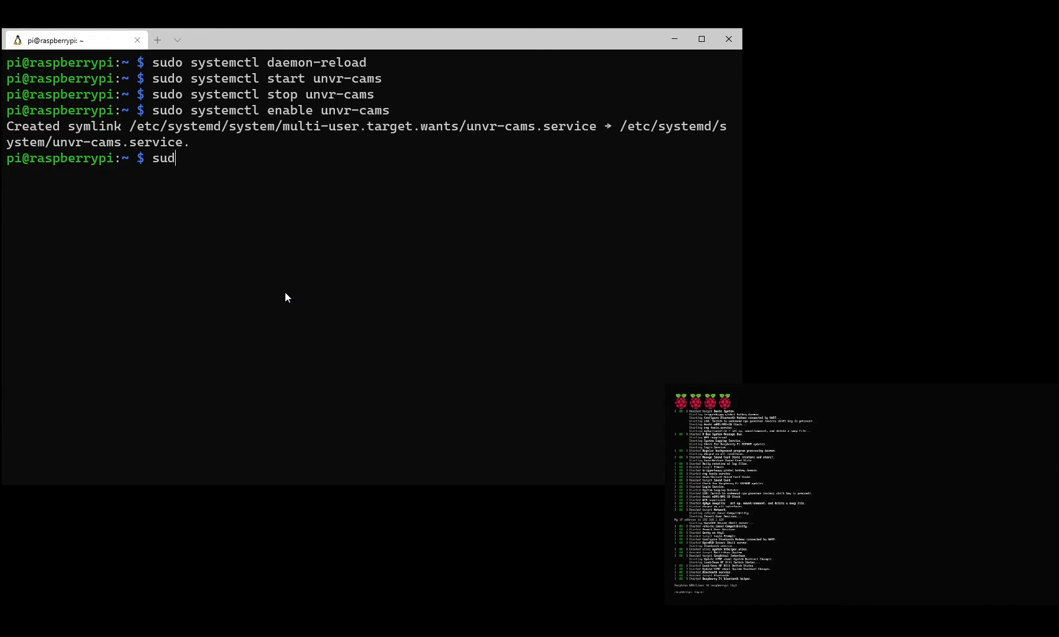